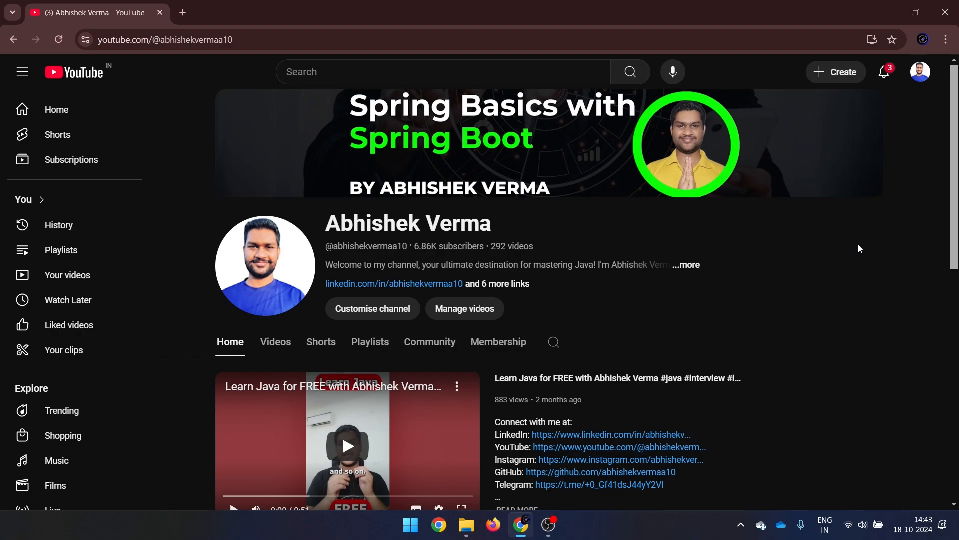
pyautogui.moveTo(795, 297)
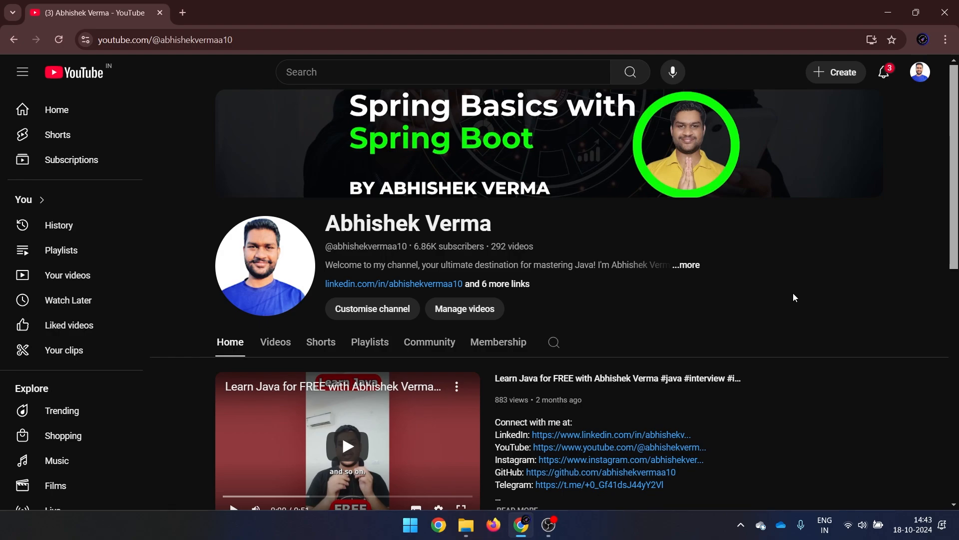
pyautogui.moveTo(773, 321)
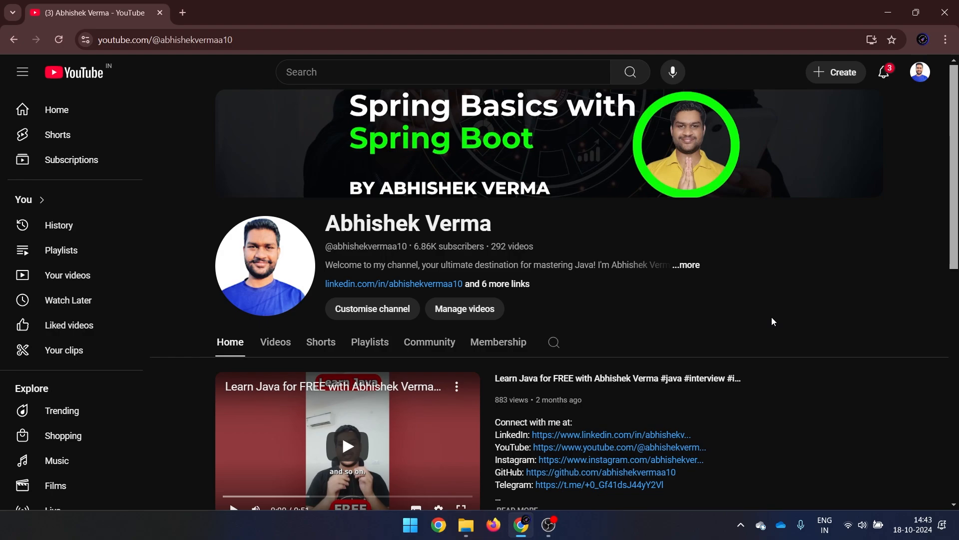
# - Run java -version and javac -version in a new Command Prompt, both reporting 17.0.5
pyautogui.click(409, 524)
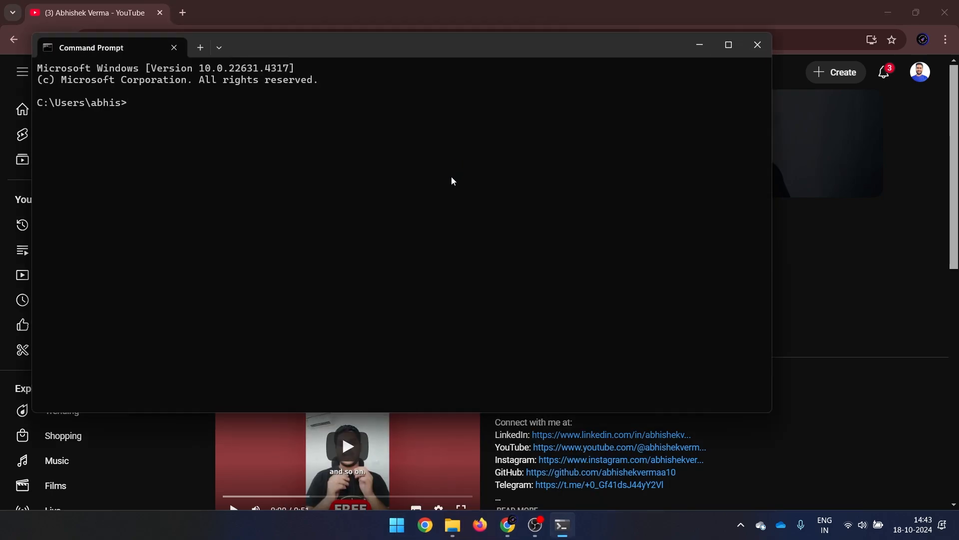
pyautogui.write('java -')
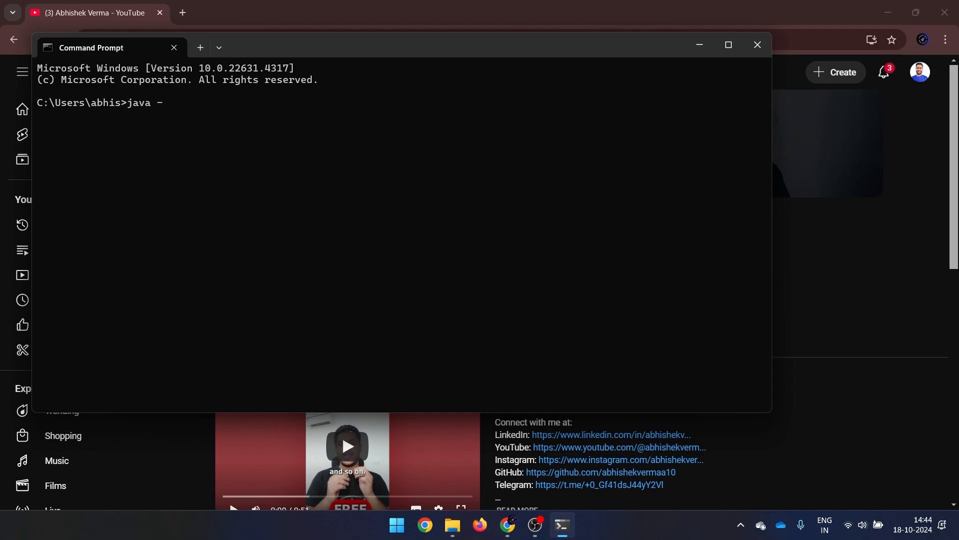
pyautogui.write('version')
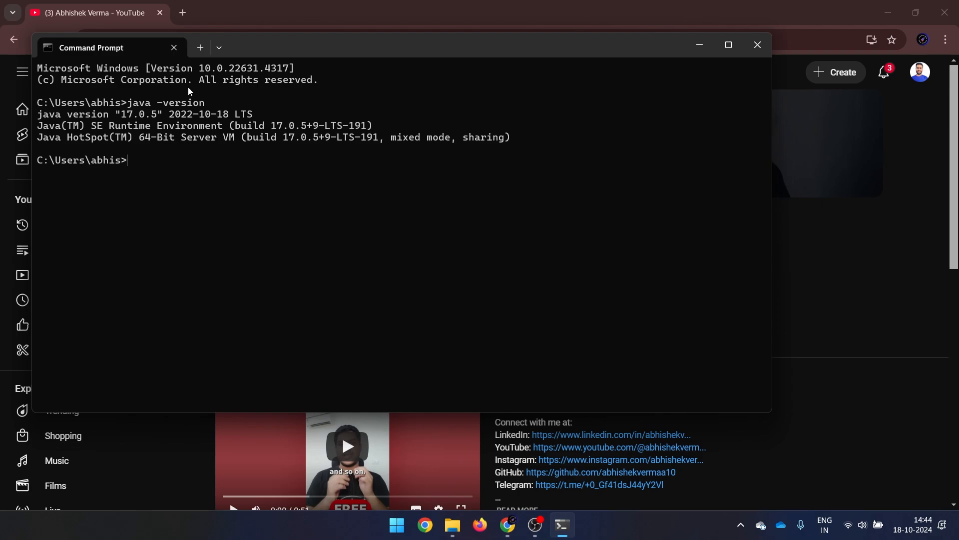
pyautogui.moveTo(153, 152)
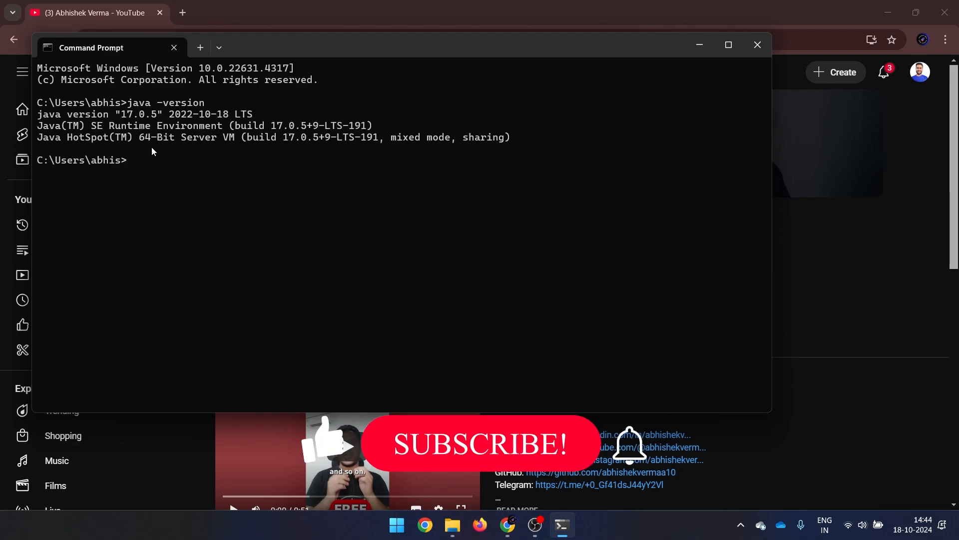
pyautogui.write('javac -')
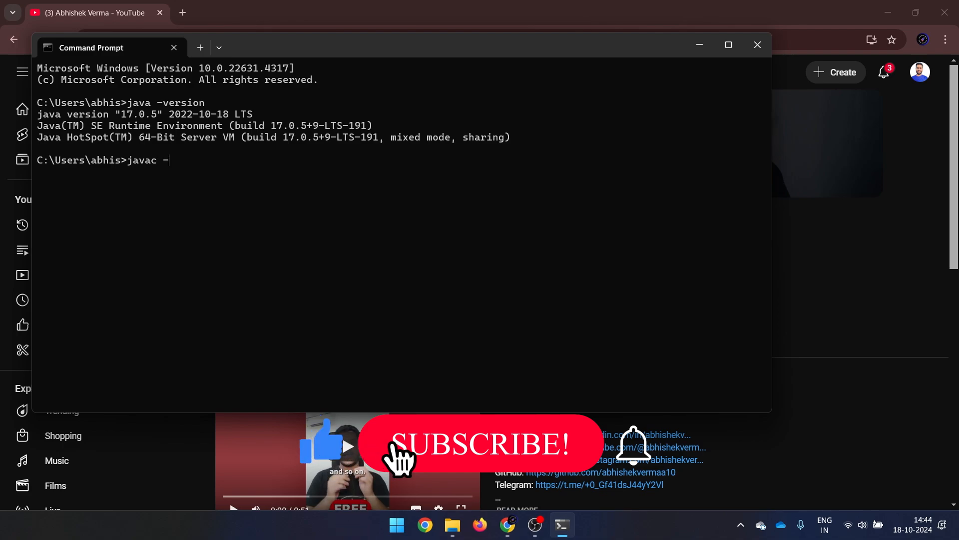
pyautogui.write('version')
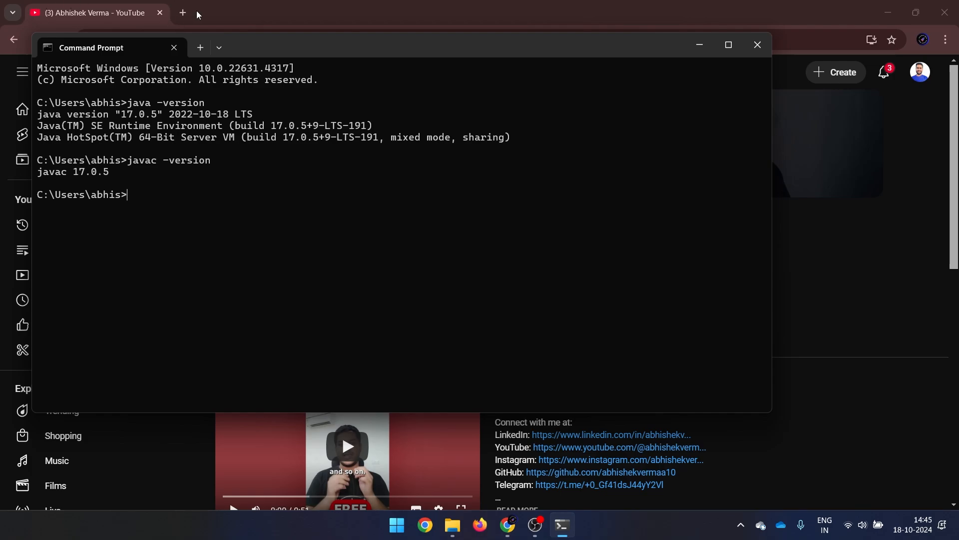
# - Search Google for 'java 21' in a new browser tab
pyautogui.click(329, 12)
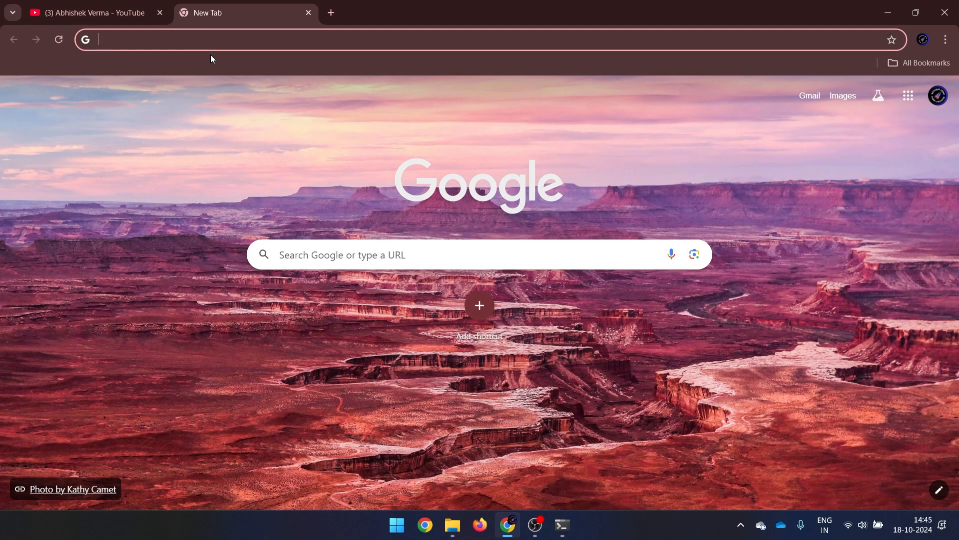
pyautogui.write('java 21')
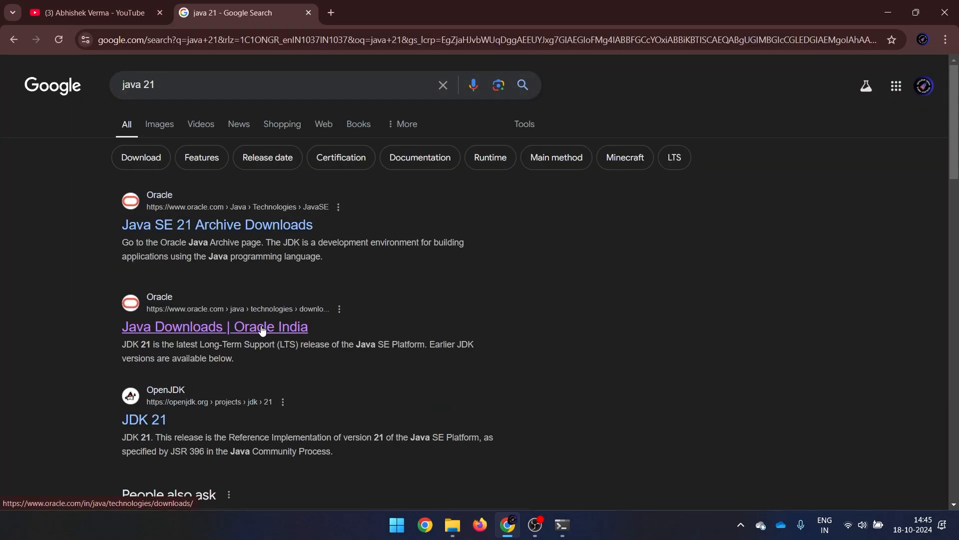
# - Go to the 'Java Downloads | Oracle India' result and scroll to the JDK download listings
pyautogui.click(214, 325)
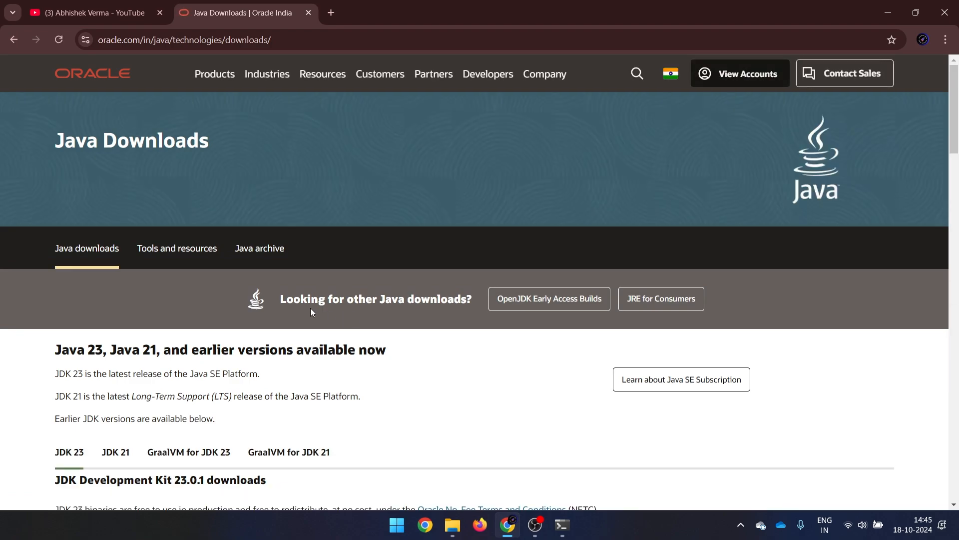
pyautogui.scroll(-3)
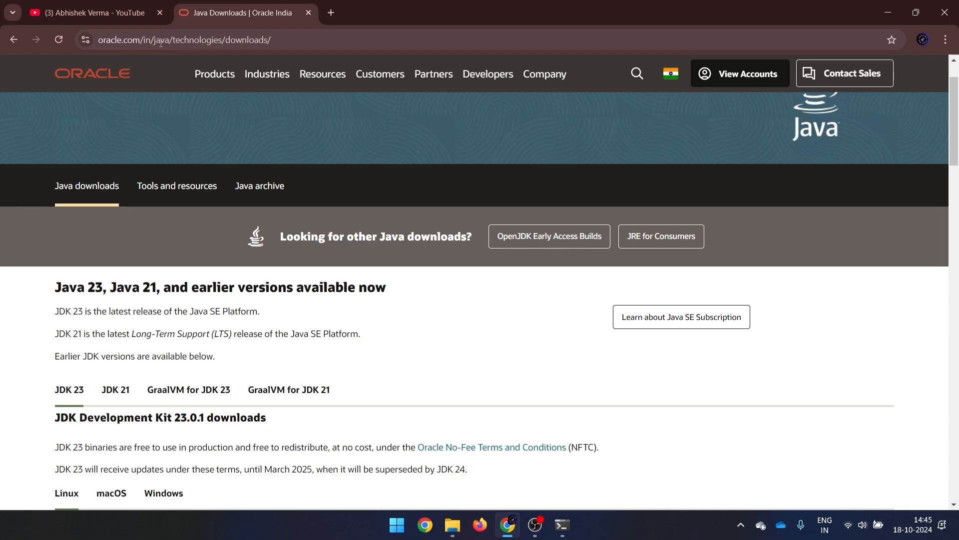
pyautogui.scroll(-3)
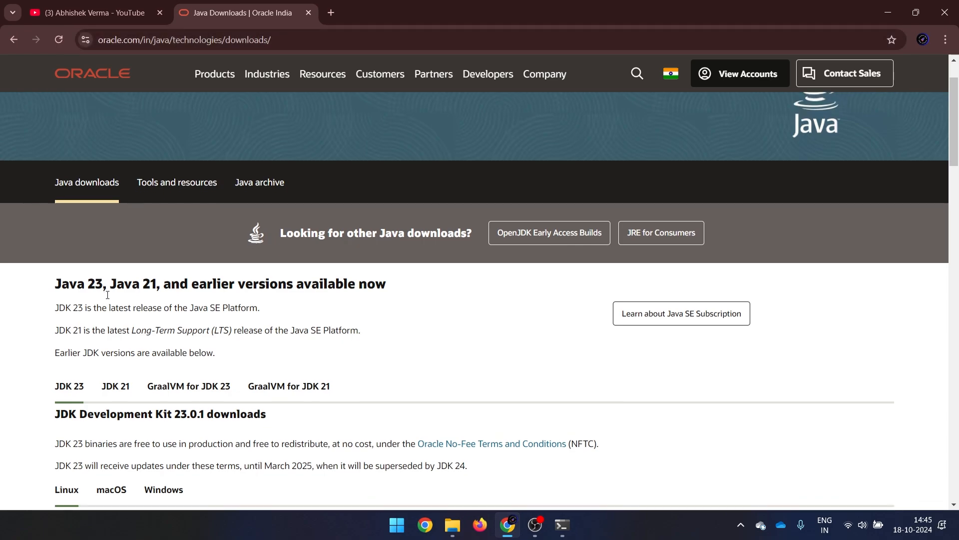
pyautogui.scroll(-3)
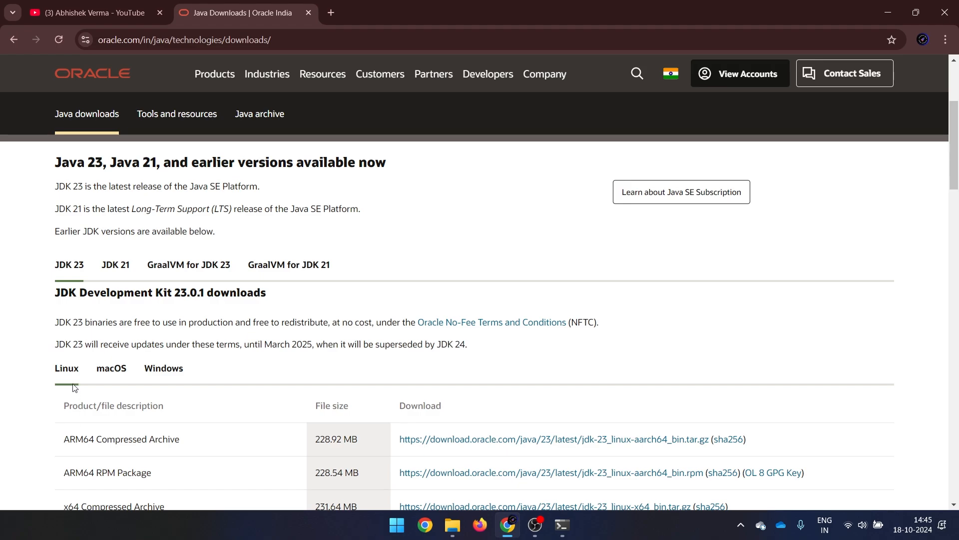
pyautogui.scroll(-3)
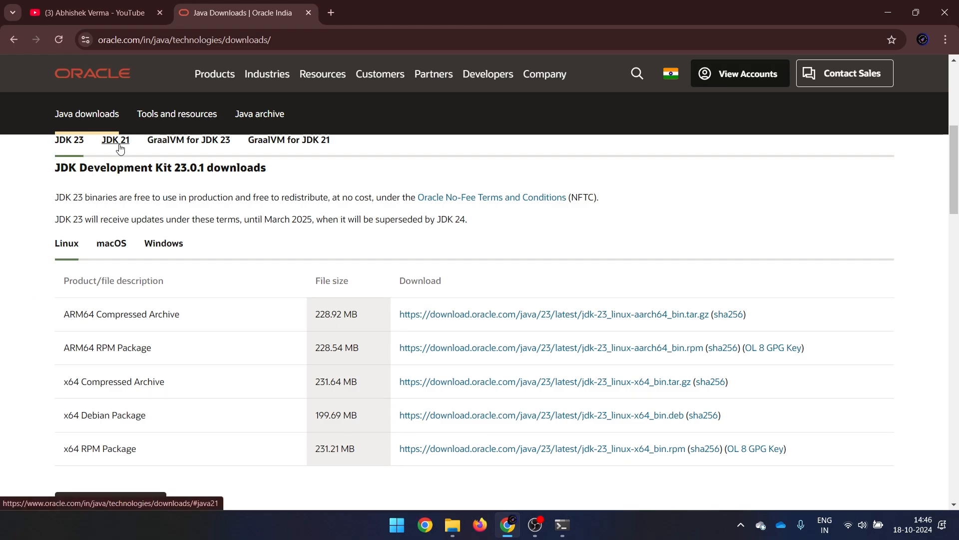
# - Download the JDK 21 x64 Installer .exe from the Windows downloads list
pyautogui.click(115, 140)
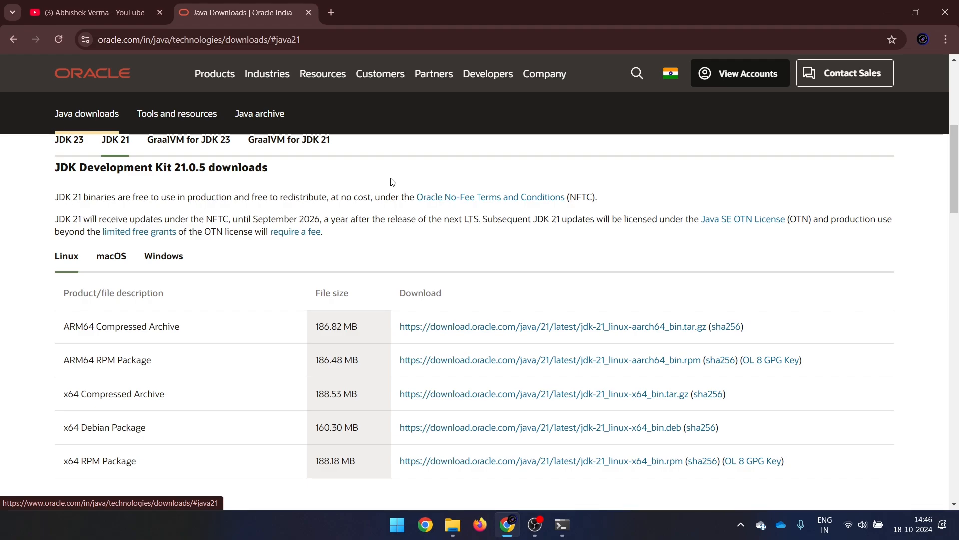
pyautogui.moveTo(357, 250)
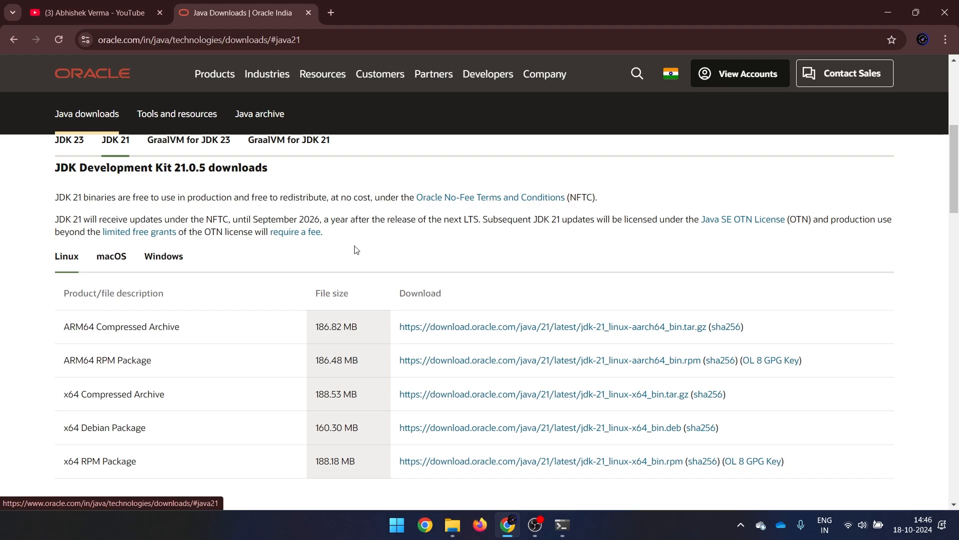
pyautogui.scroll(-3)
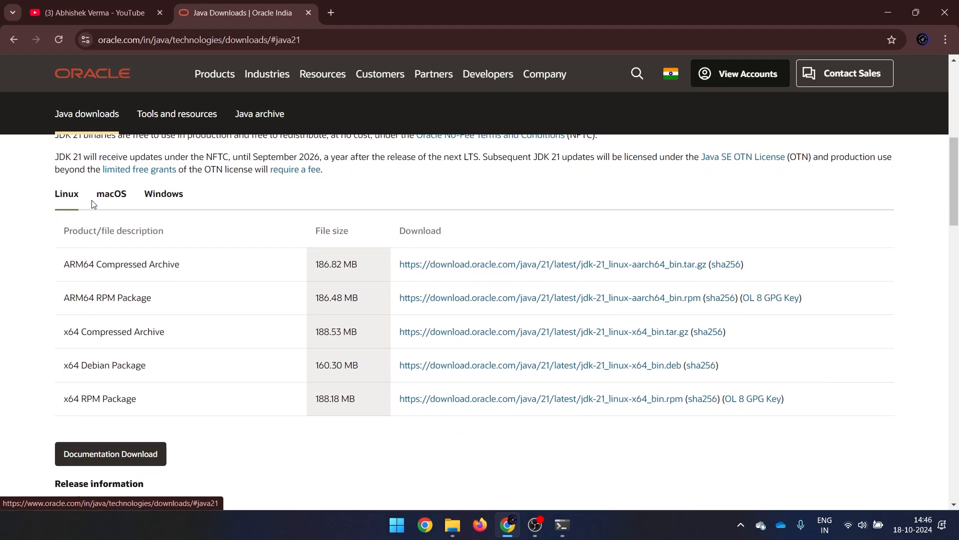
pyautogui.click(163, 193)
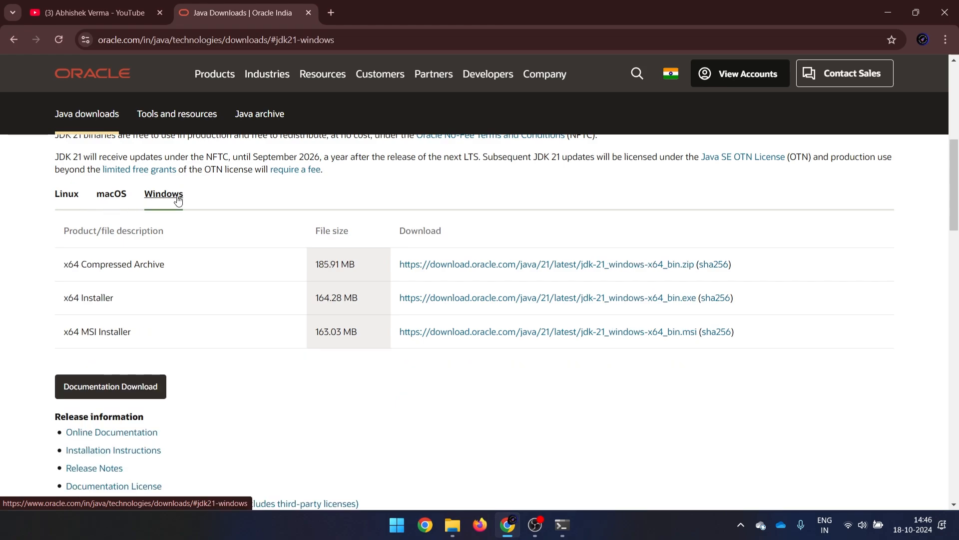
pyautogui.moveTo(63, 300)
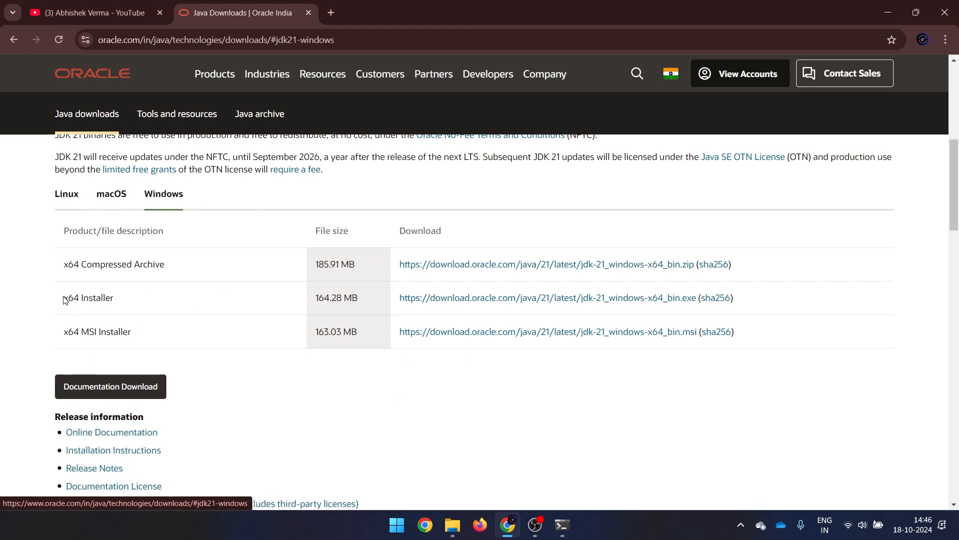
pyautogui.moveTo(613, 288)
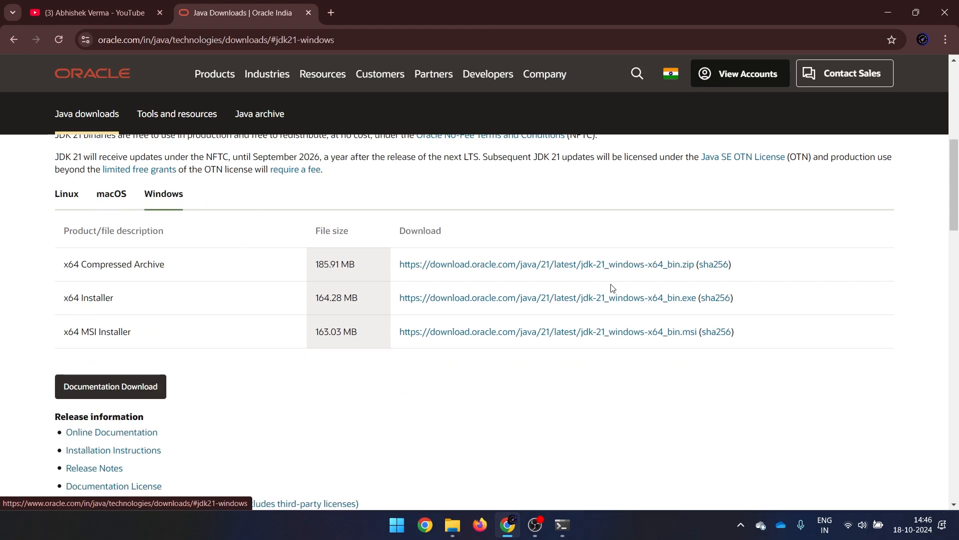
pyautogui.click(547, 298)
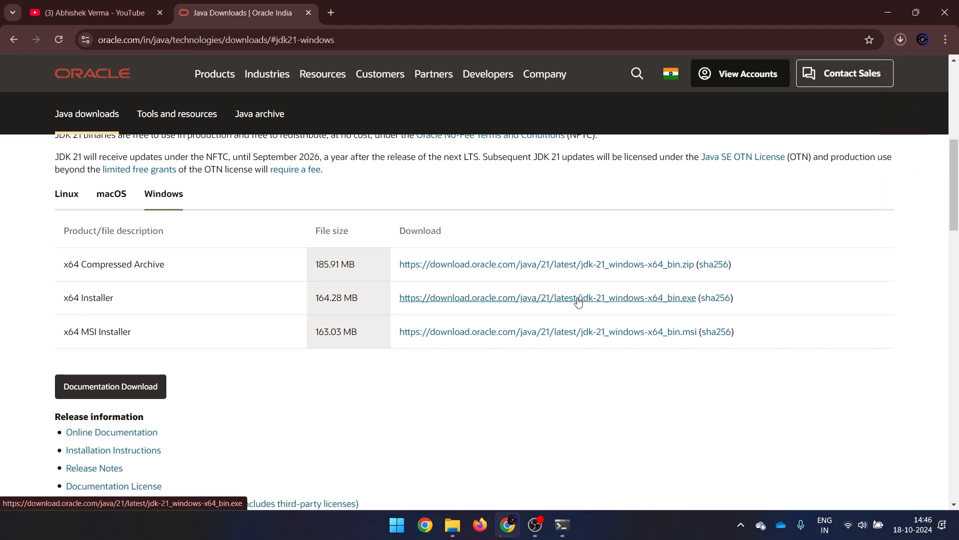
pyautogui.moveTo(560, 256)
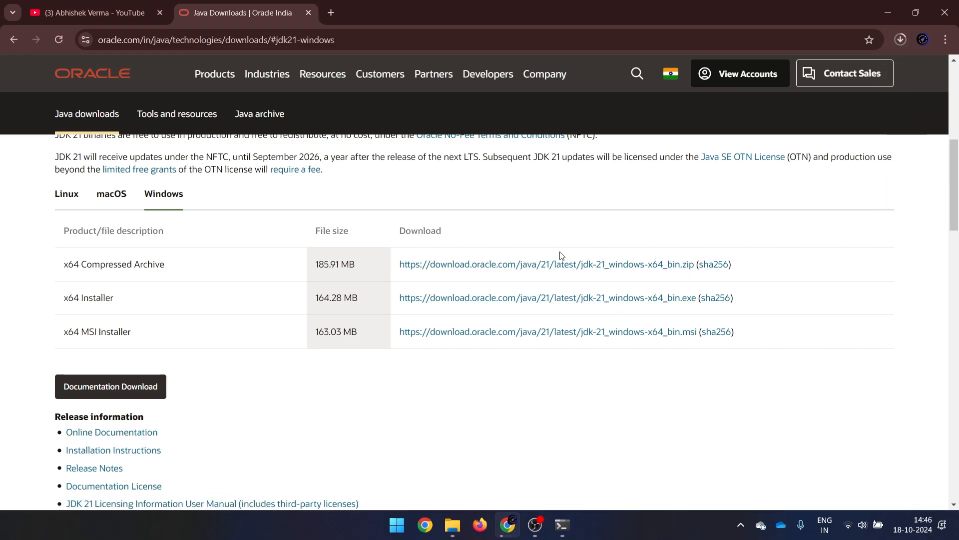
pyautogui.scroll(-3)
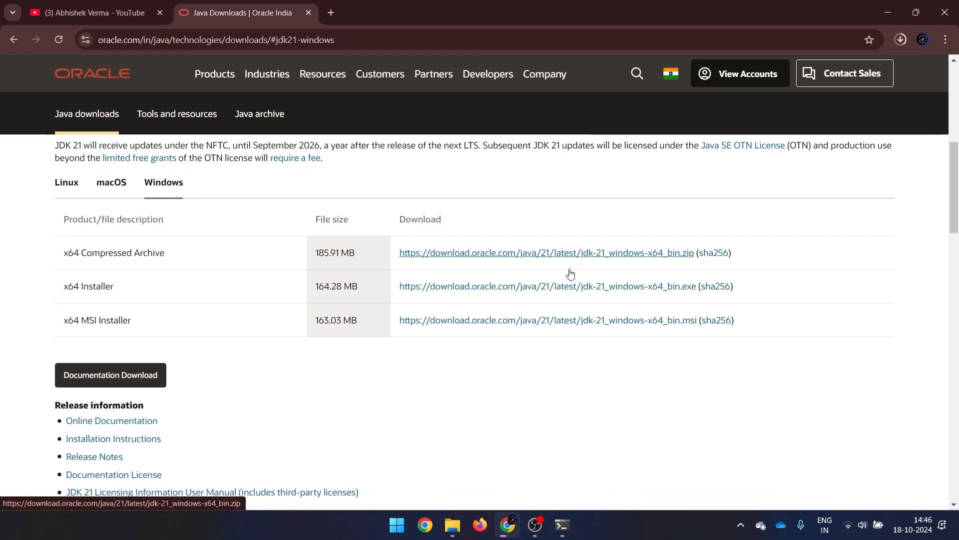
# - Scroll through the Java 17 Windows download listings further down the page
pyautogui.scroll(-3)
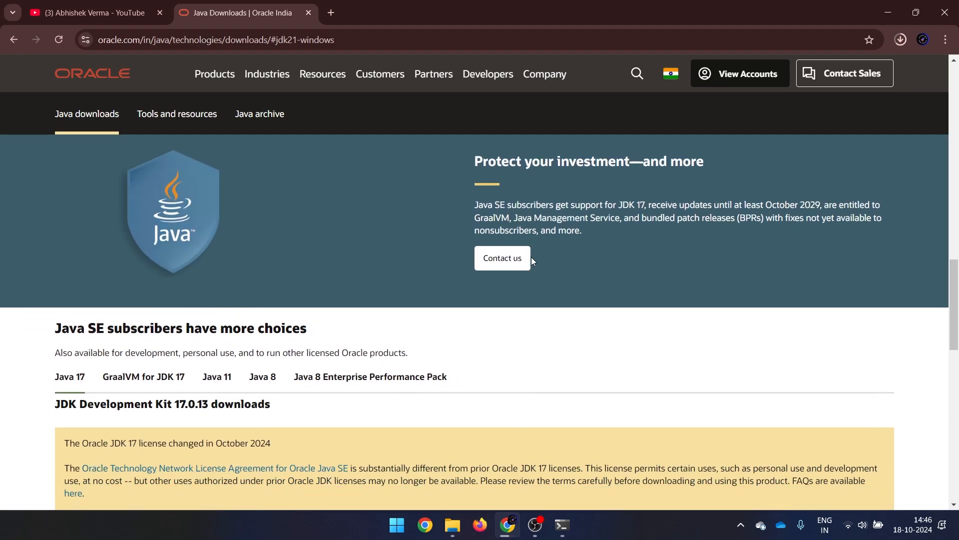
pyautogui.scroll(-3)
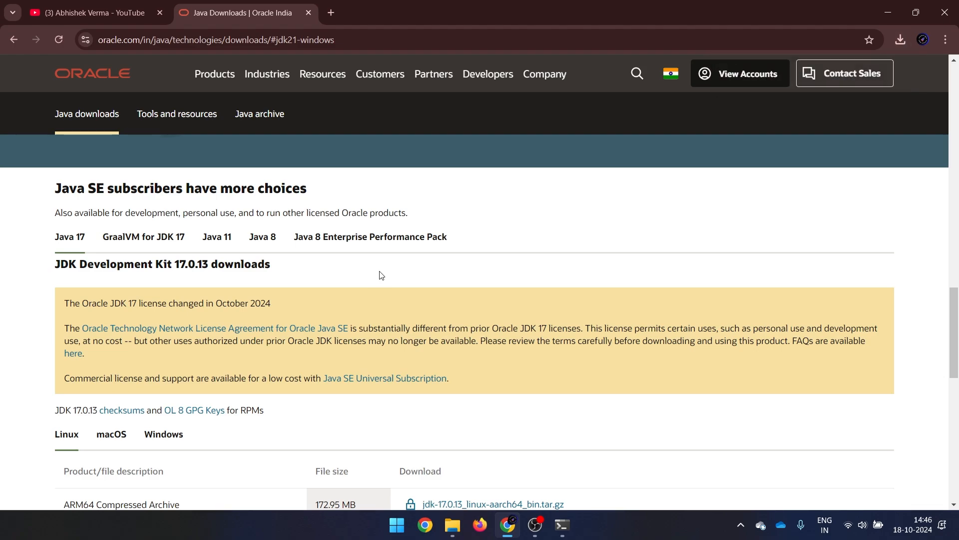
pyautogui.scroll(-3)
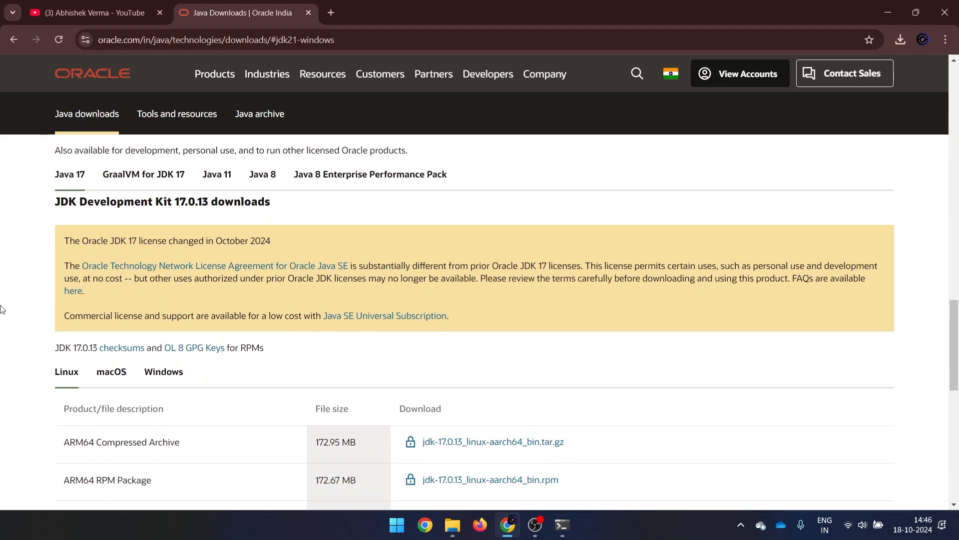
pyautogui.scroll(-3)
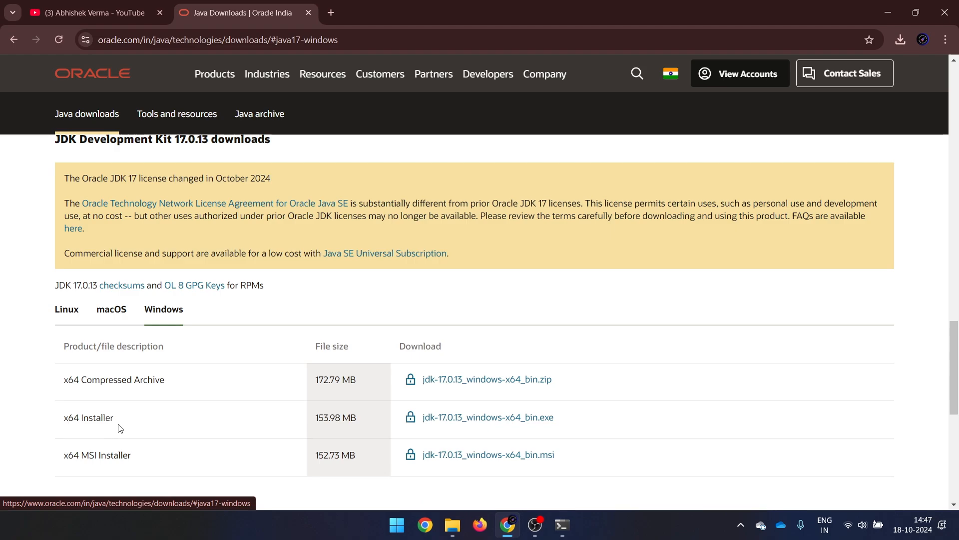
pyautogui.moveTo(176, 429)
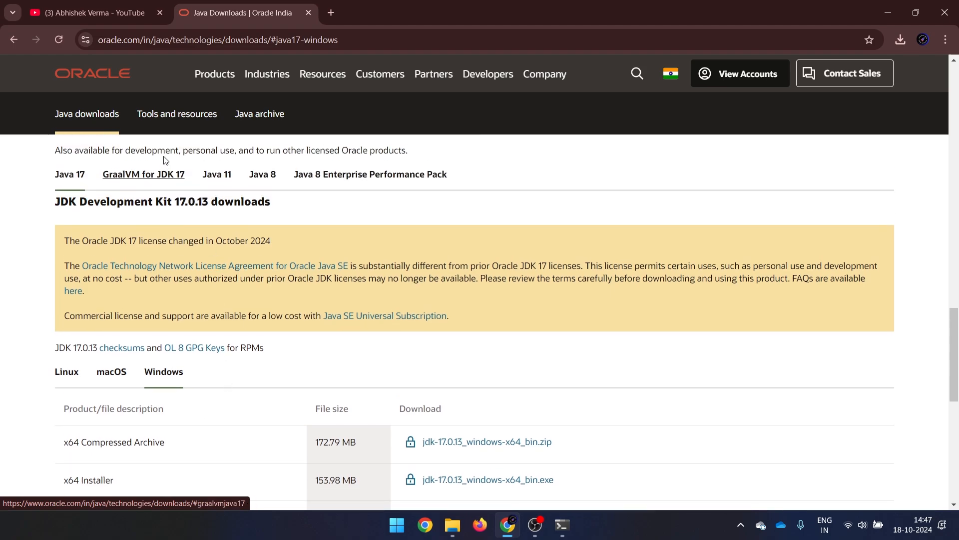
# - Review the Windows downloads for Java 11 and Java 8, then return to the JDK 21 list
pyautogui.click(216, 173)
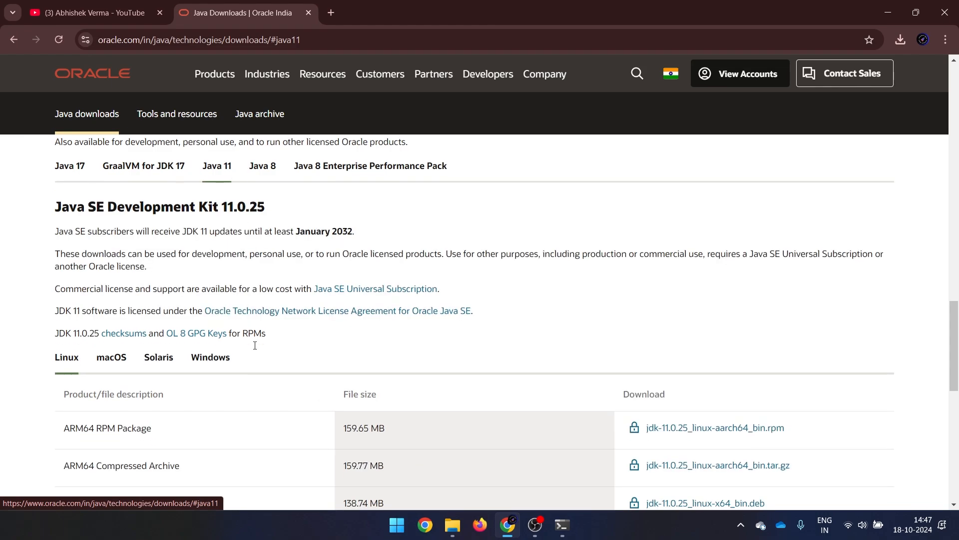
pyautogui.click(210, 356)
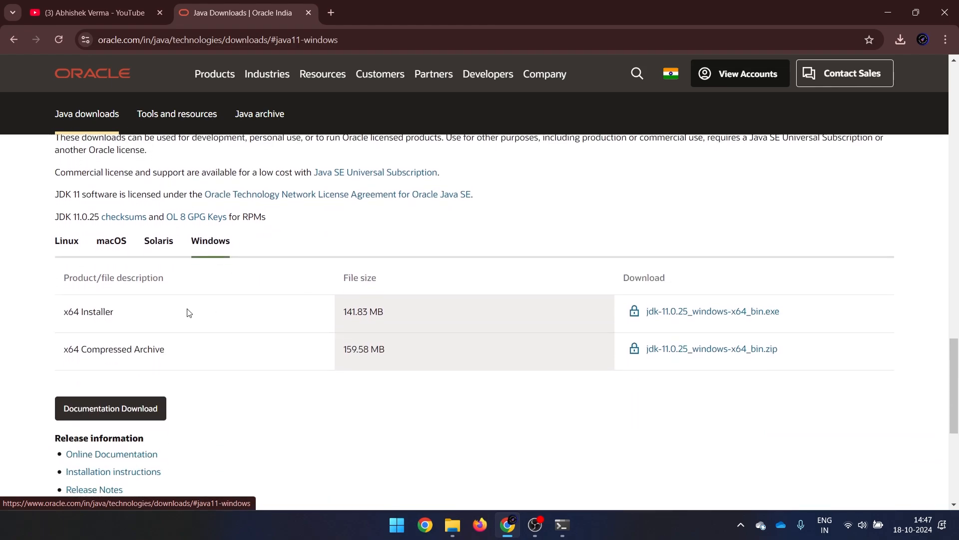
pyautogui.scroll(3)
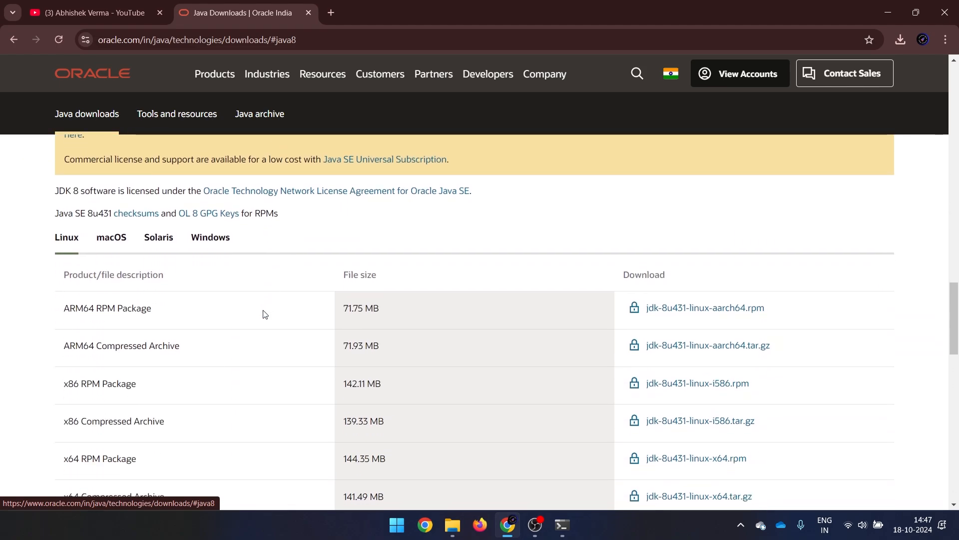
pyautogui.click(209, 238)
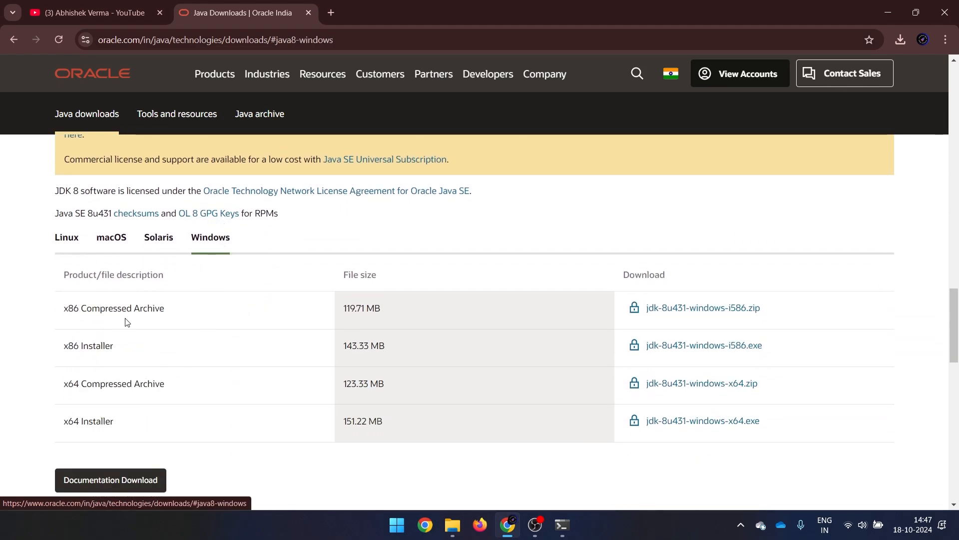
pyautogui.moveTo(70, 433)
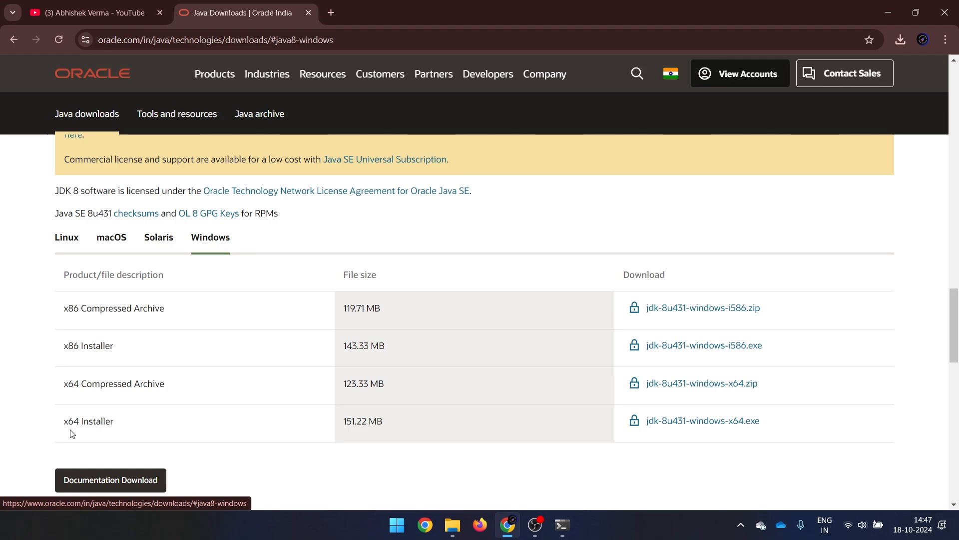
pyautogui.moveTo(95, 438)
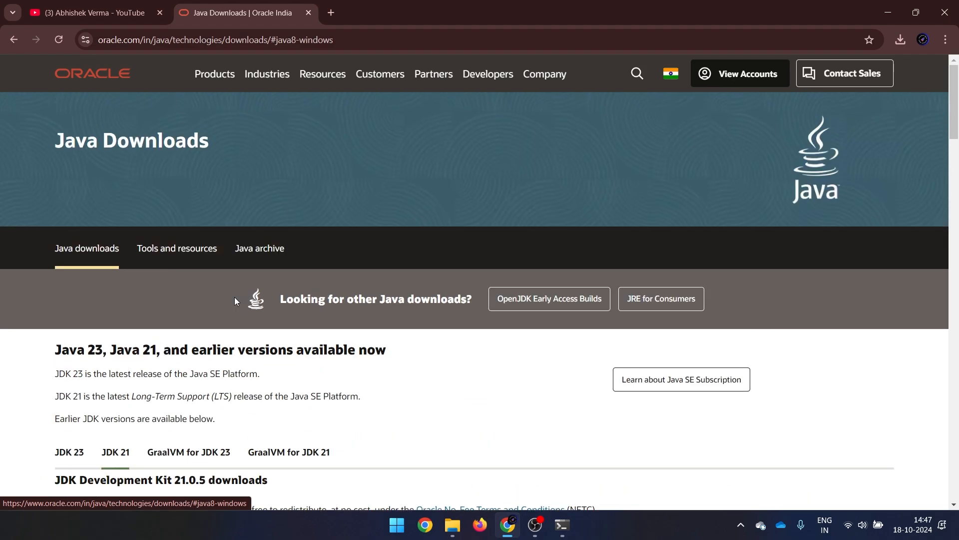
pyautogui.scroll(-3)
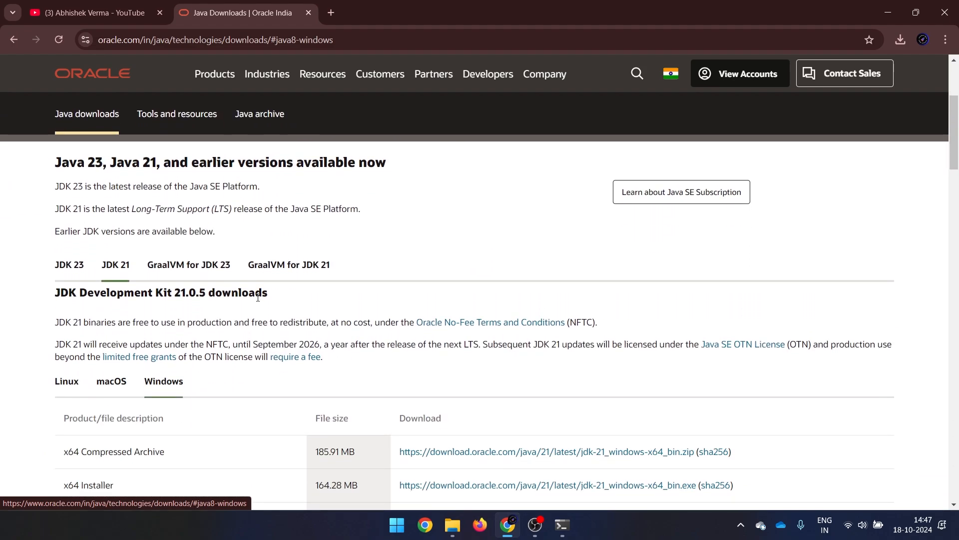
pyautogui.moveTo(618, 268)
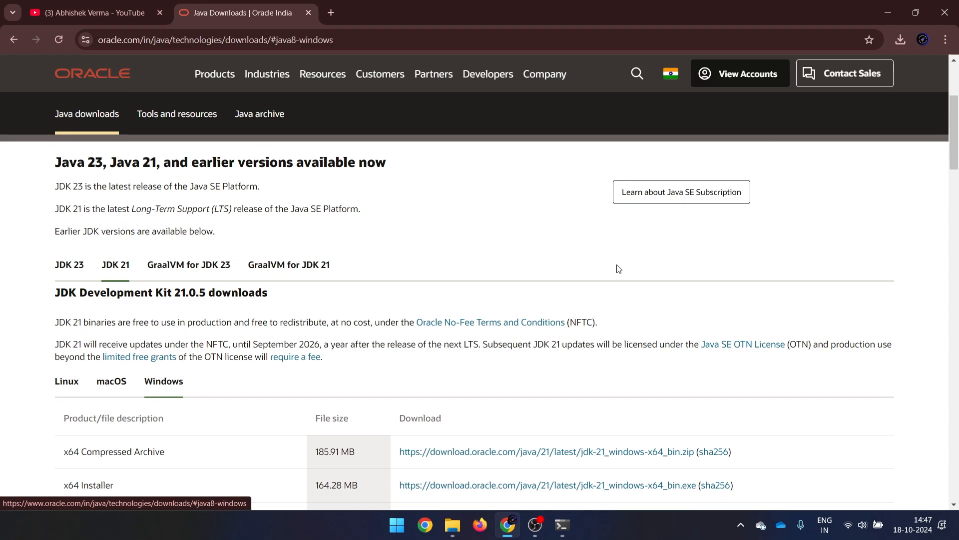
# - Launch jdk-21_windows-x64_bin.exe from the Downloads folder in File Explorer
pyautogui.click(452, 525)
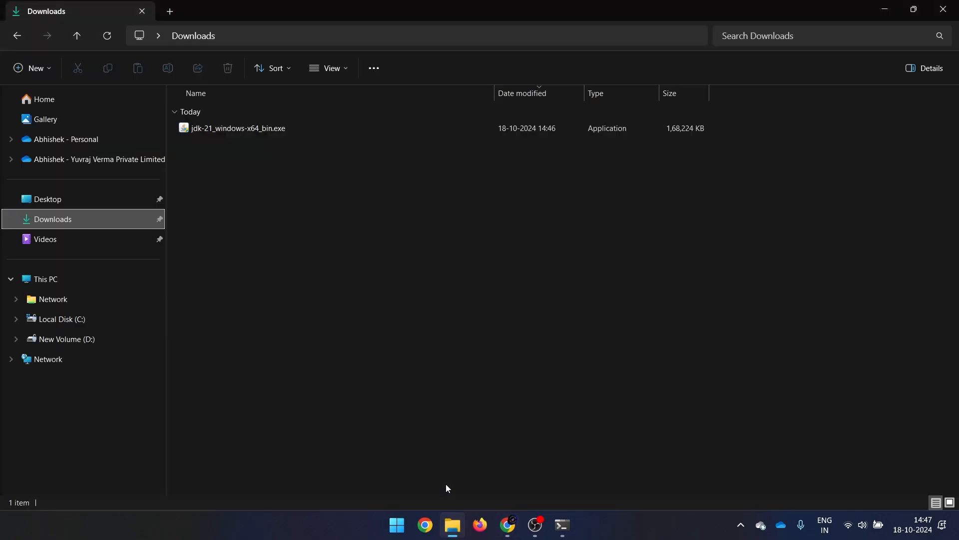
pyautogui.moveTo(230, 167)
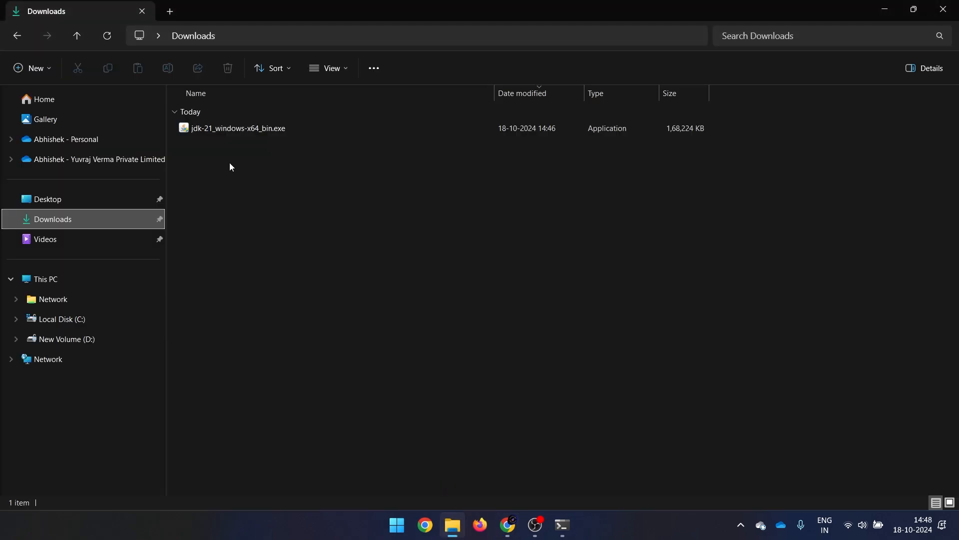
pyautogui.click(239, 128)
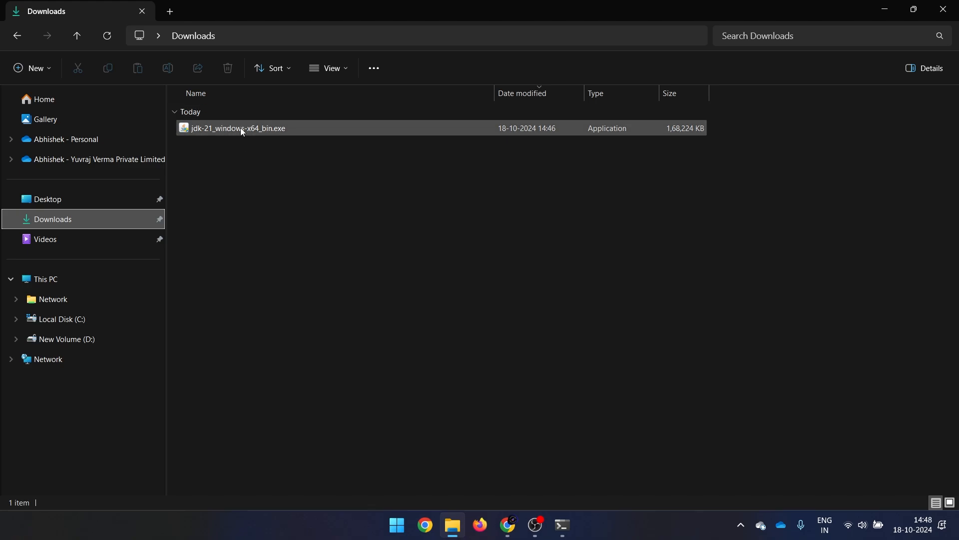
pyautogui.click(240, 128)
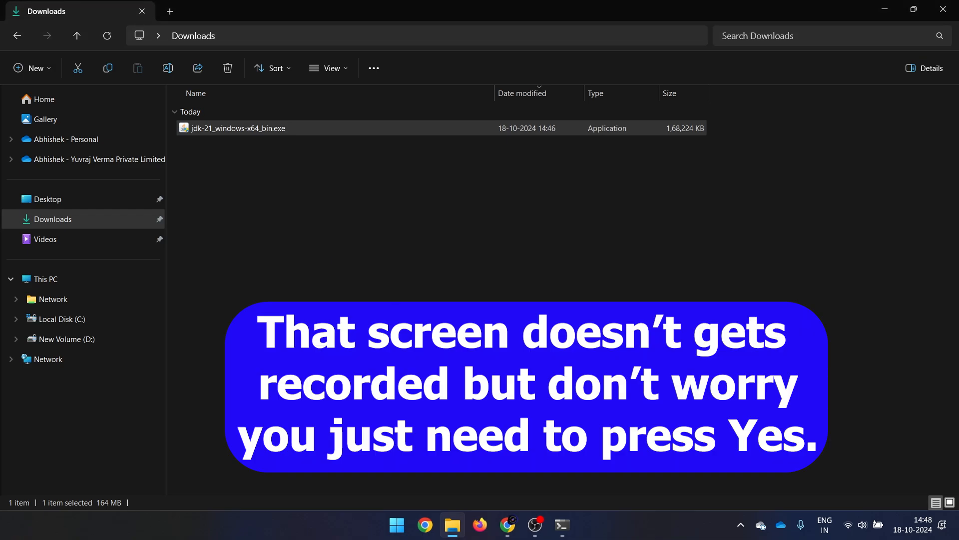
pyautogui.doubleClick(237, 128)
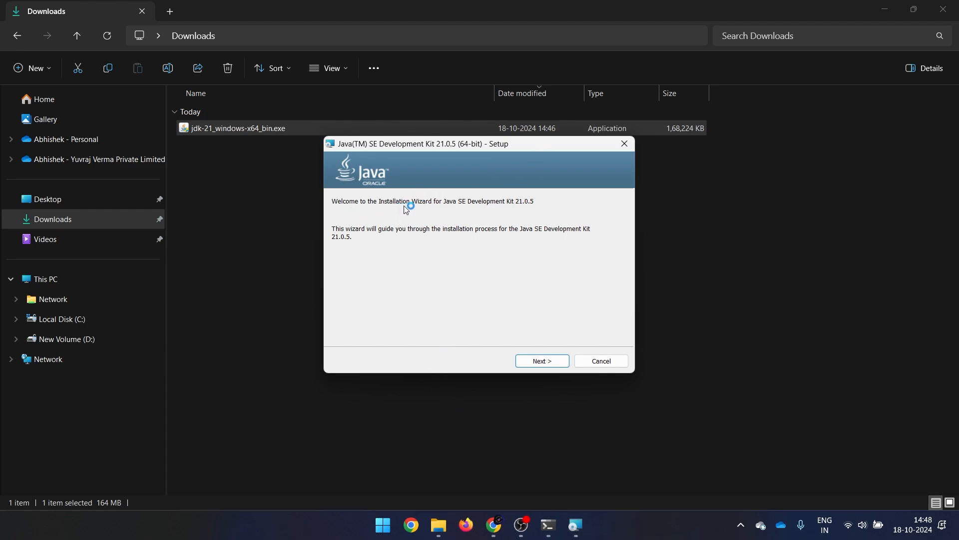
pyautogui.moveTo(511, 210)
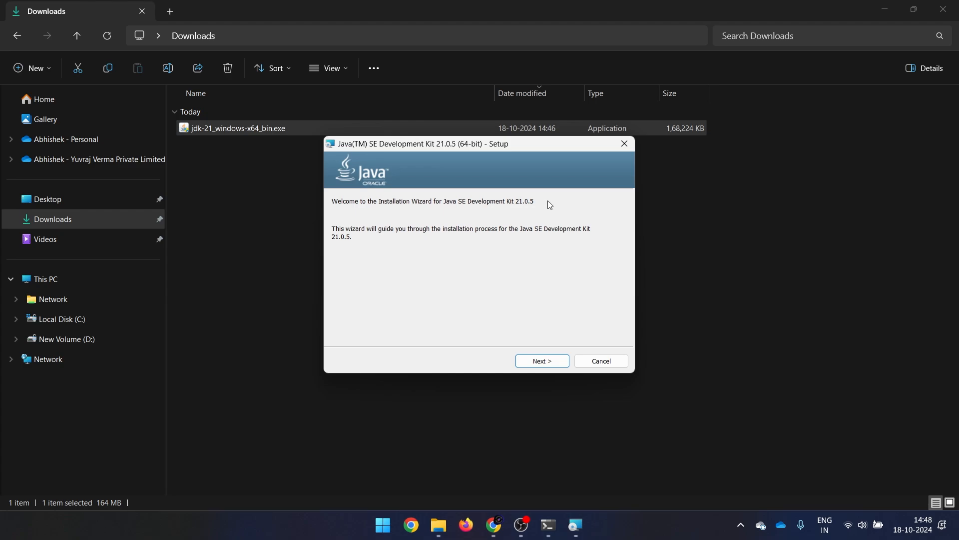
pyautogui.moveTo(527, 210)
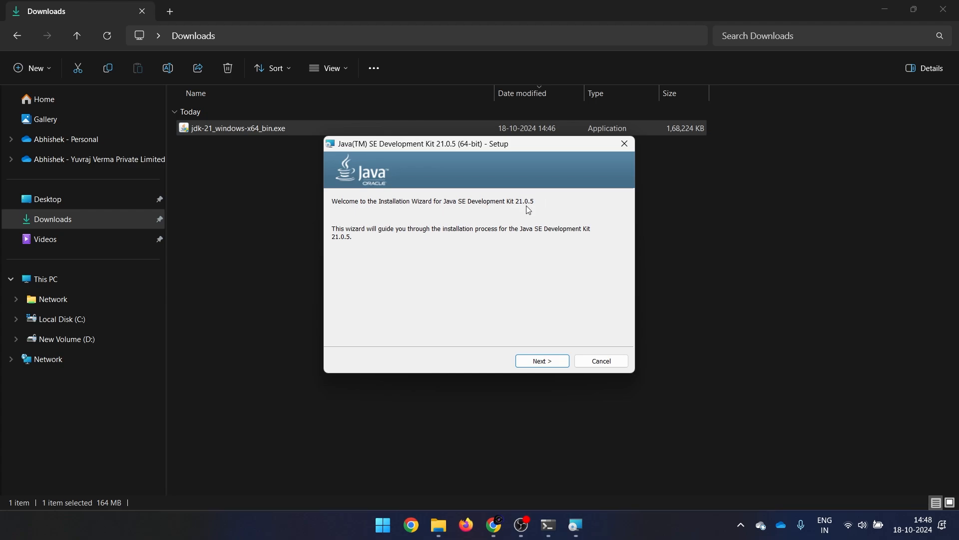
pyautogui.moveTo(514, 210)
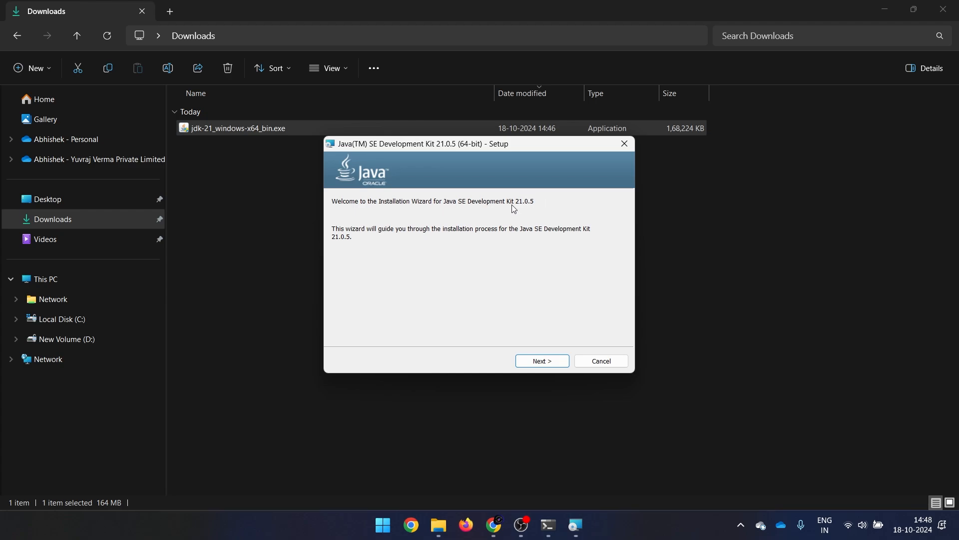
pyautogui.moveTo(520, 220)
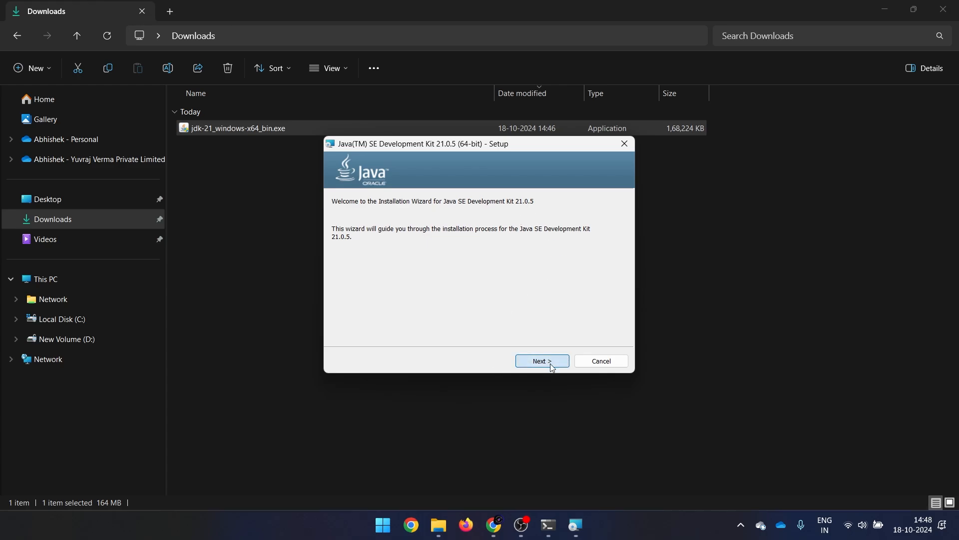
# - Advance the wizard to its install-location step and browse to C:\Program Files\Java, holding only jdk-17.0.5
pyautogui.click(541, 361)
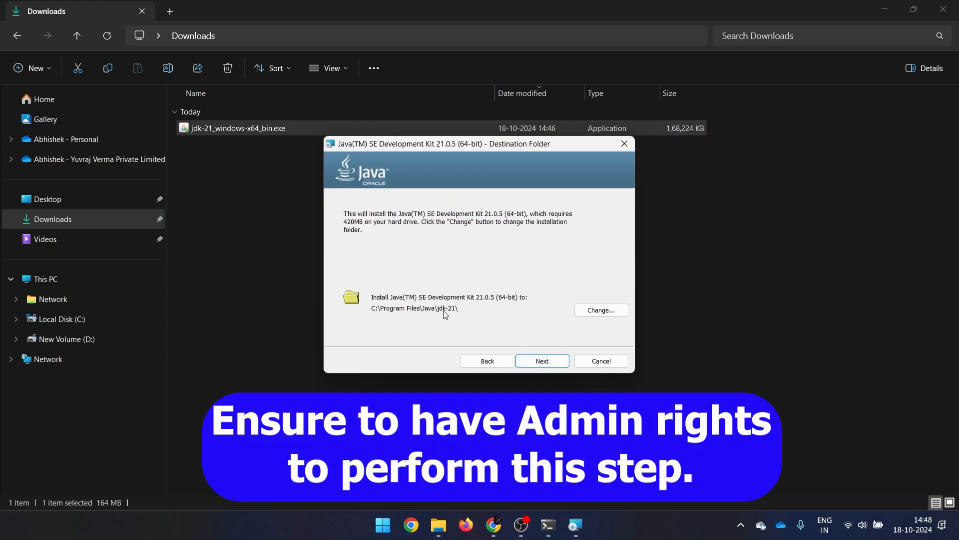
pyautogui.moveTo(380, 317)
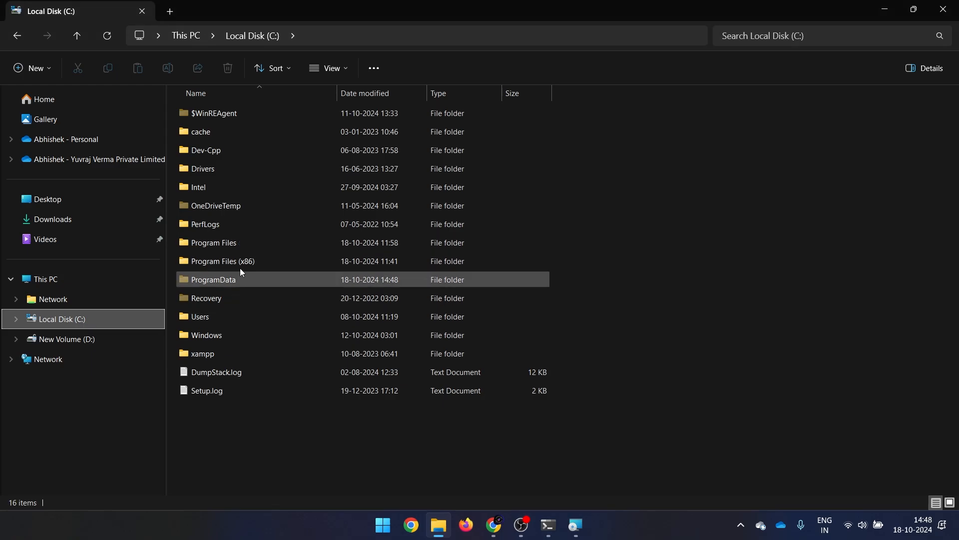
pyautogui.doubleClick(214, 242)
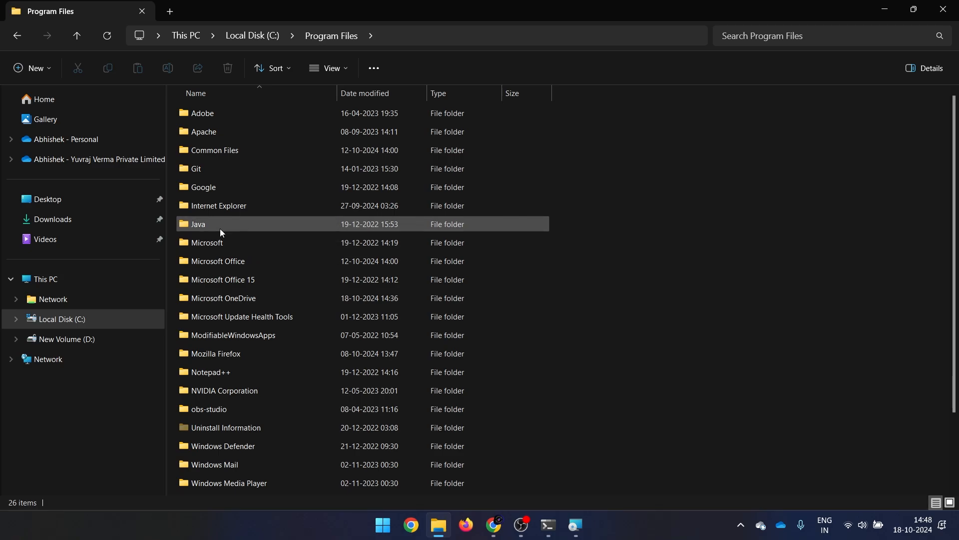
pyautogui.doubleClick(198, 224)
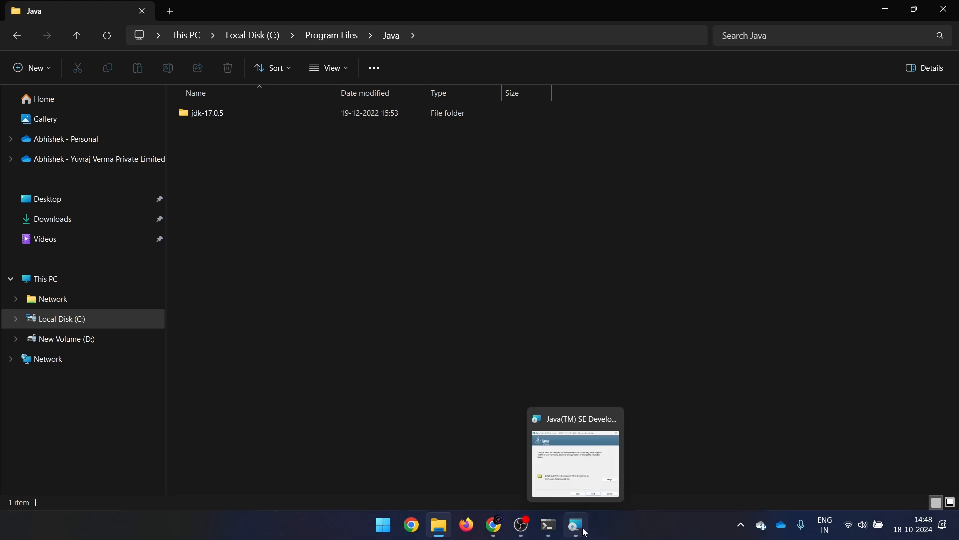
# - Install JDK 21.0.5 into C:\Program Files\Java\jdk-21\ and close the finished setup
pyautogui.click(574, 524)
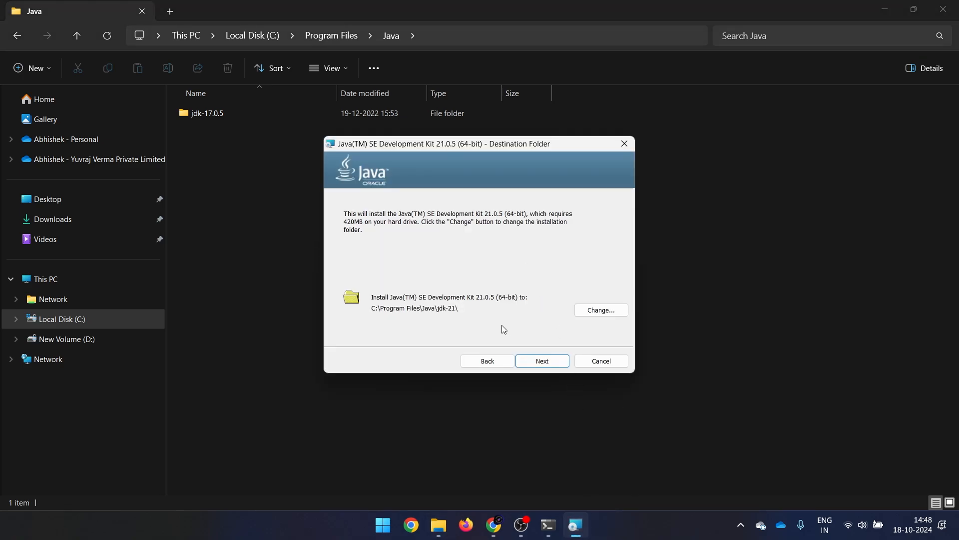
pyautogui.click(541, 361)
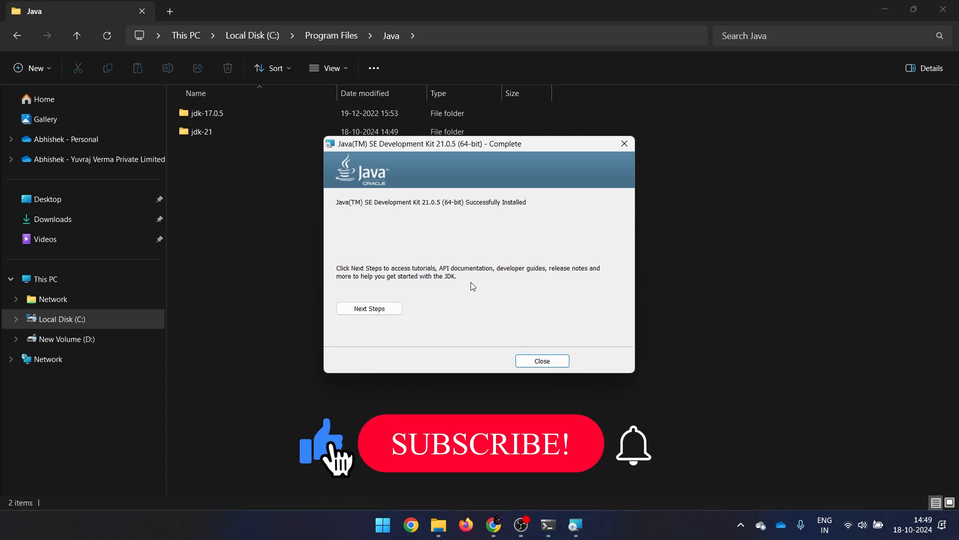
pyautogui.click(481, 444)
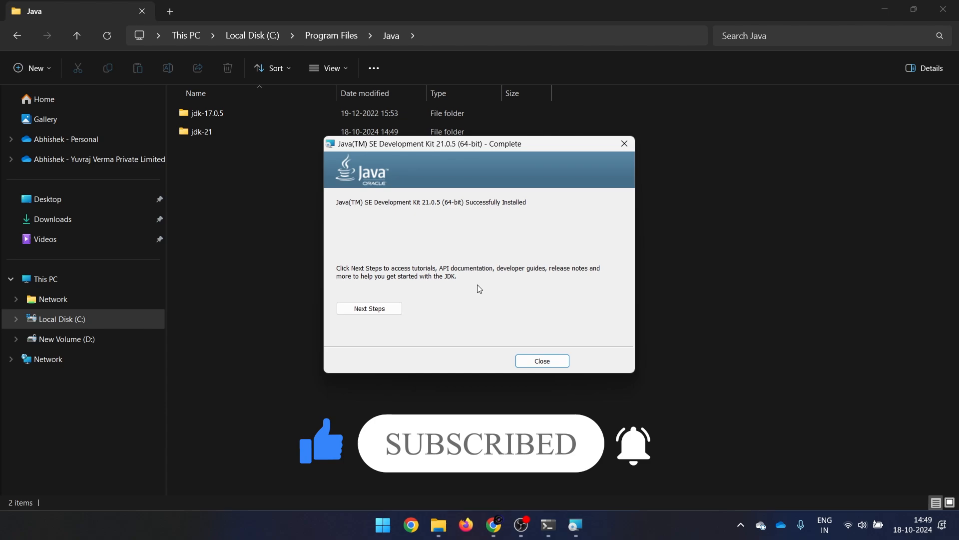
pyautogui.click(541, 361)
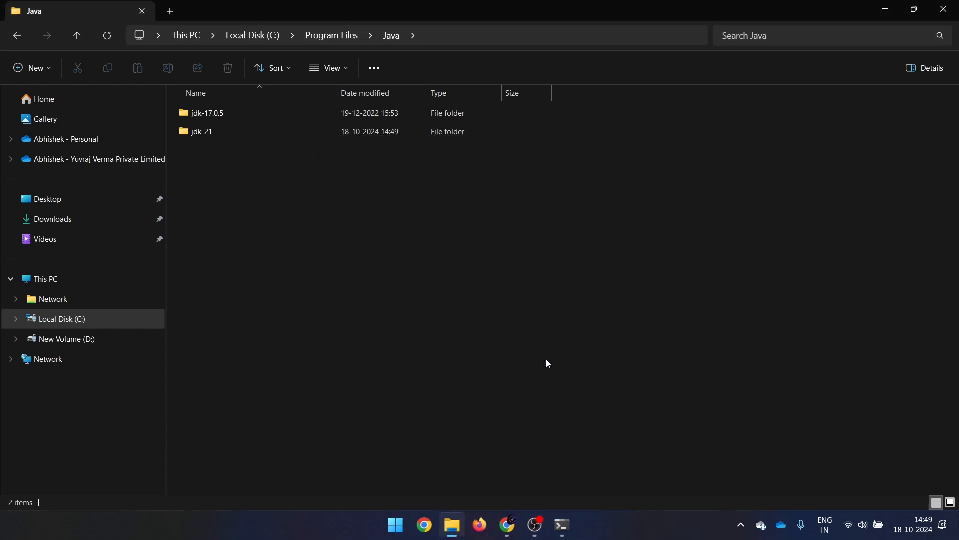
pyautogui.moveTo(277, 315)
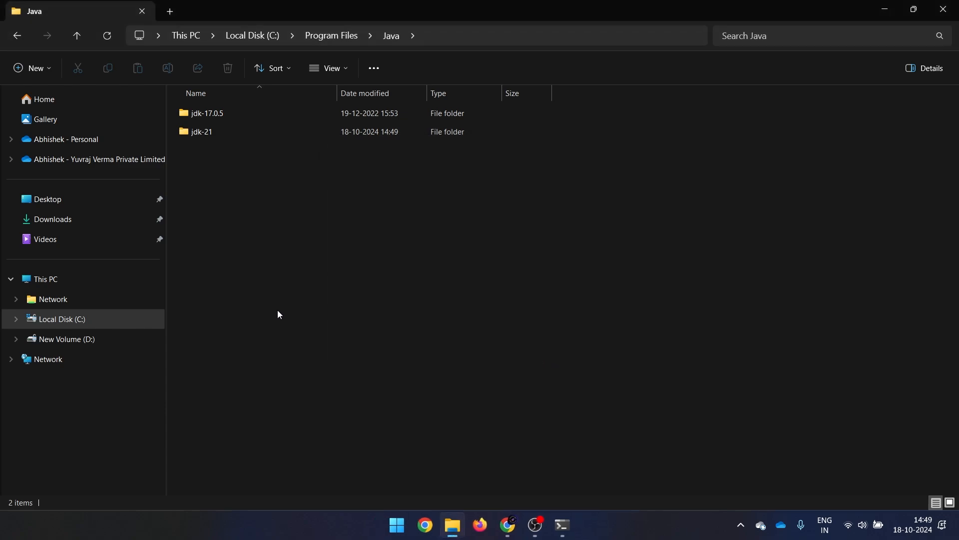
pyautogui.moveTo(250, 168)
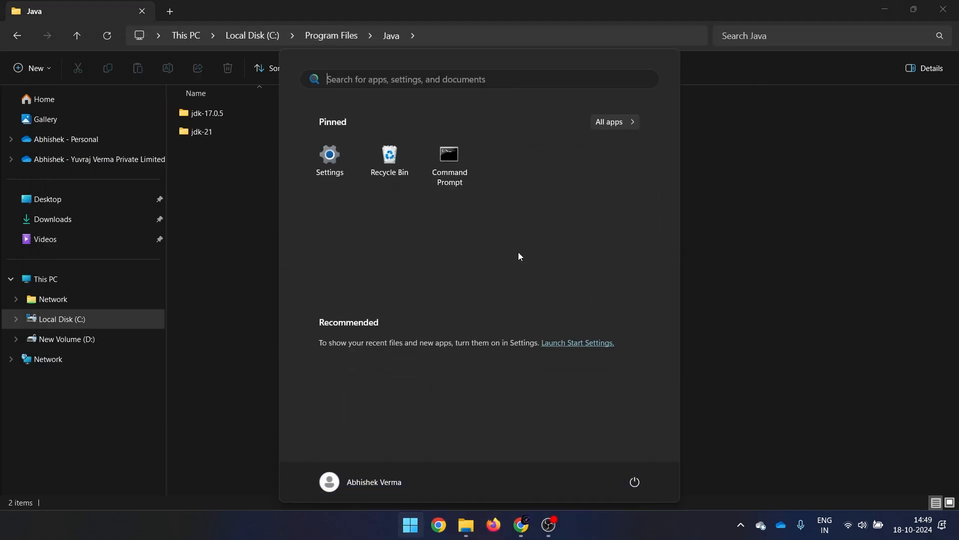
# - Run java -version in a fresh Command Prompt, now reporting 21.0.5 LTS
pyautogui.click(449, 159)
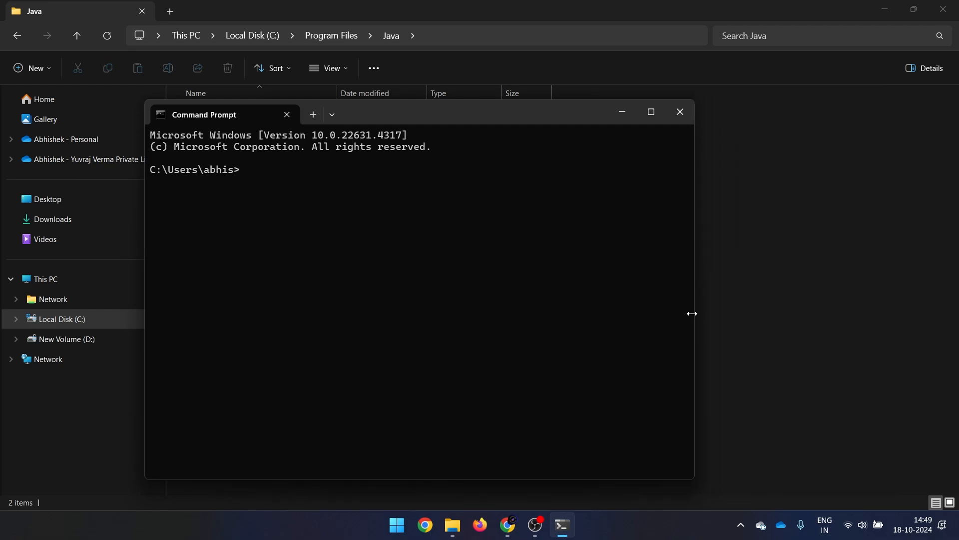
pyautogui.moveTo(220, 114); pyautogui.dragTo(465, 104)
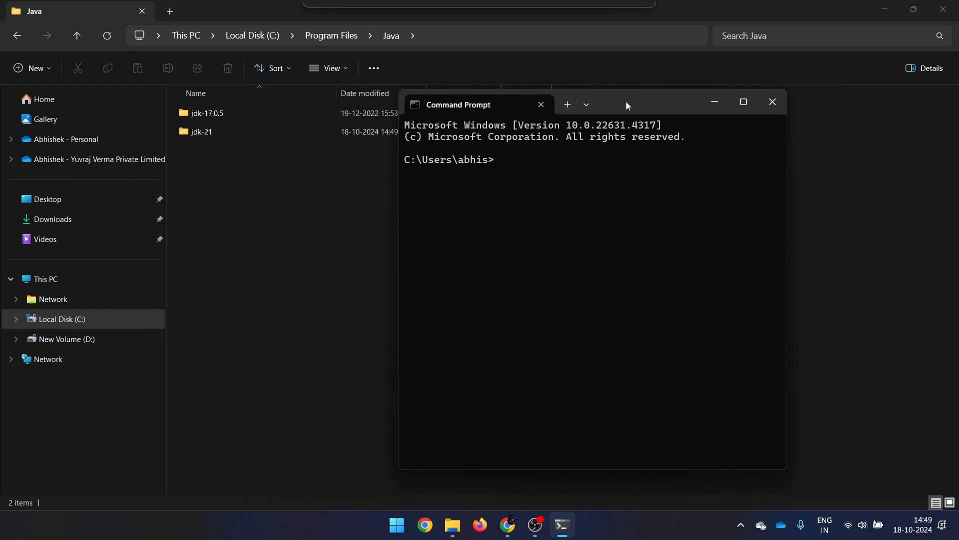
pyautogui.write('java -version')
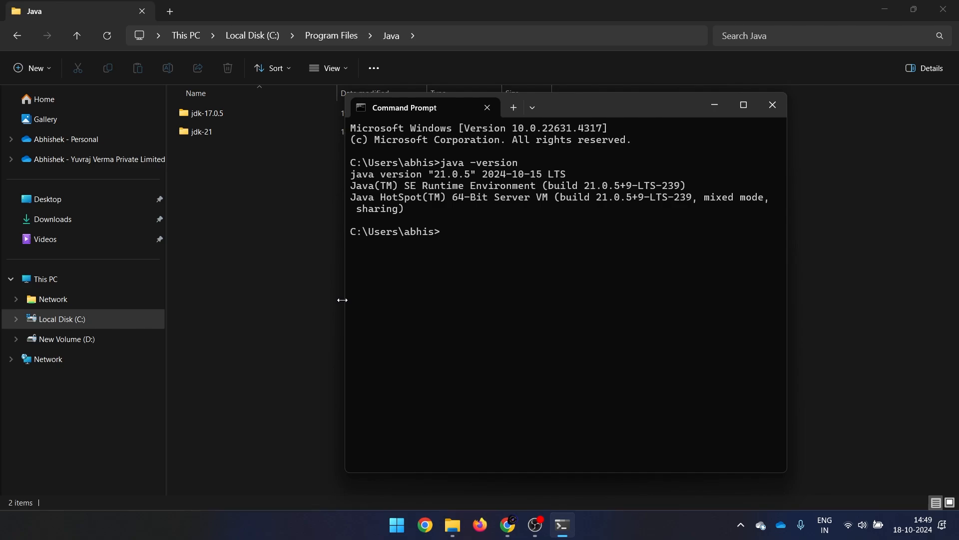
# - Run javac -version, which also reports 21.0.5
pyautogui.write('javac -version')
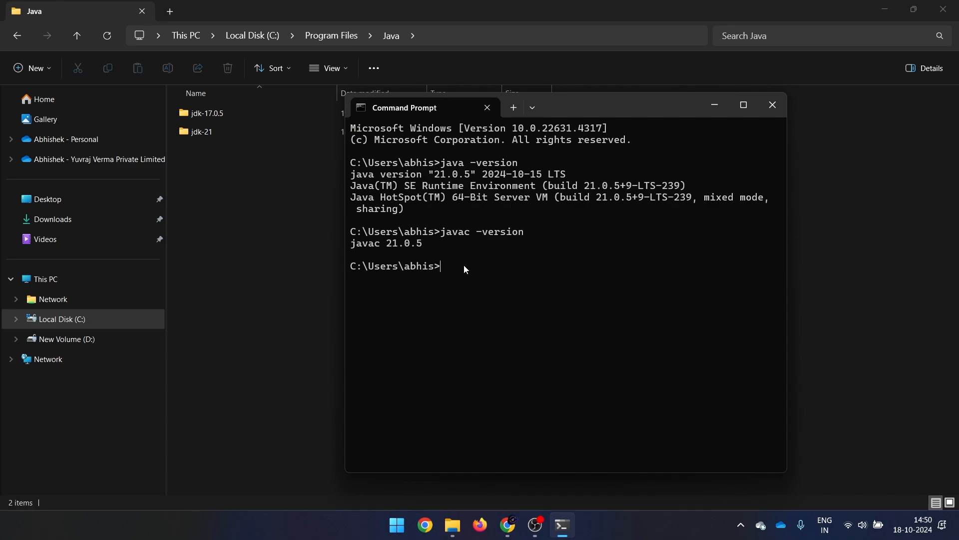
pyautogui.moveTo(479, 250)
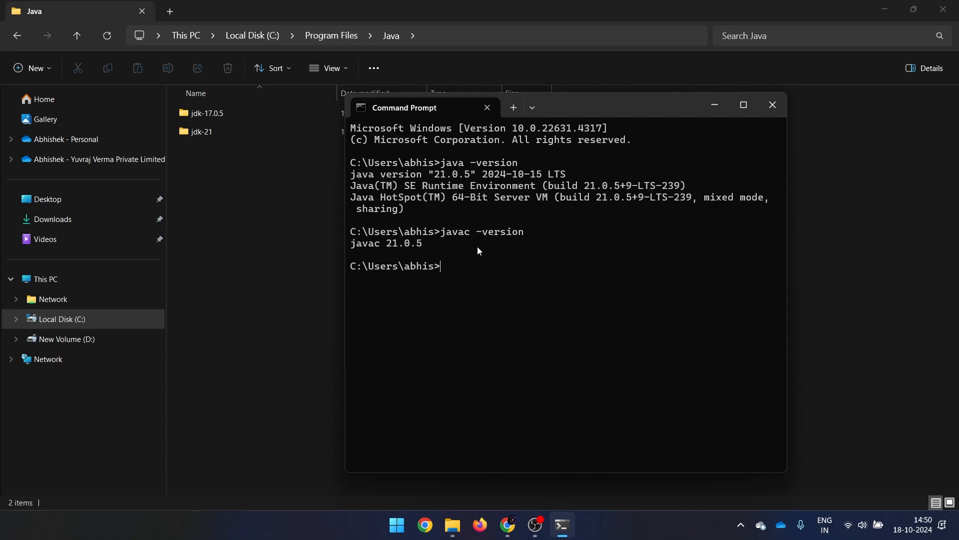
pyautogui.moveTo(497, 264)
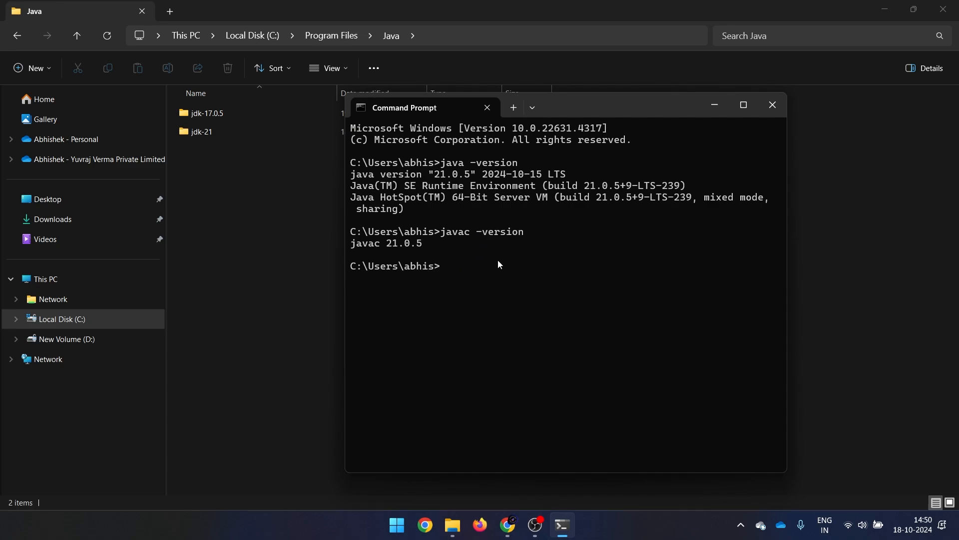
pyautogui.moveTo(373, 525)
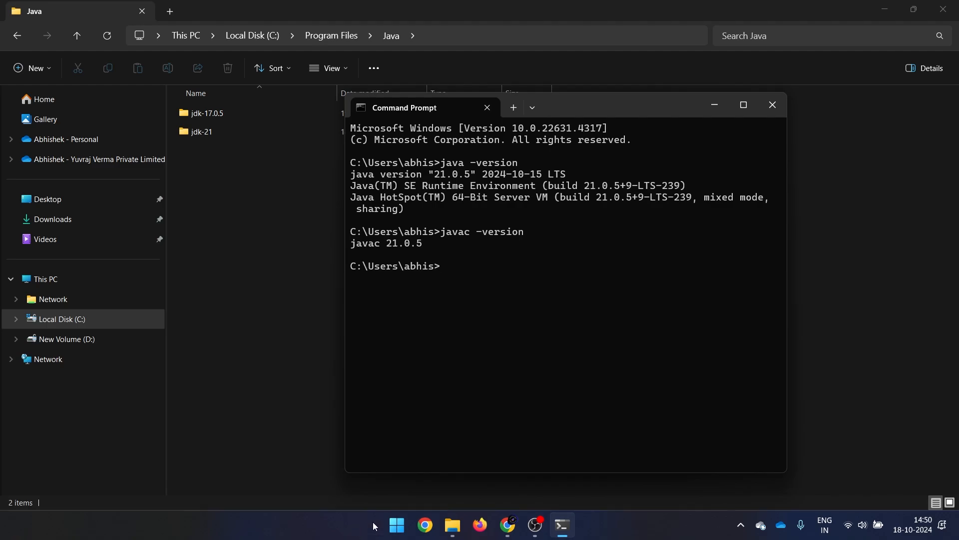
# - Search Windows for 'edit' and choose Edit the system environment variables
pyautogui.click(396, 524)
pyautogui.write('edit')
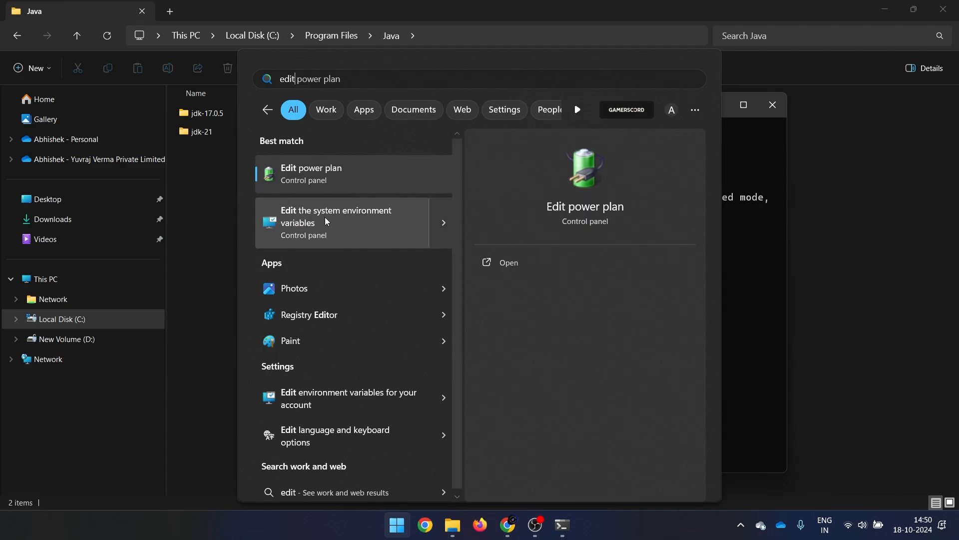
pyautogui.click(336, 222)
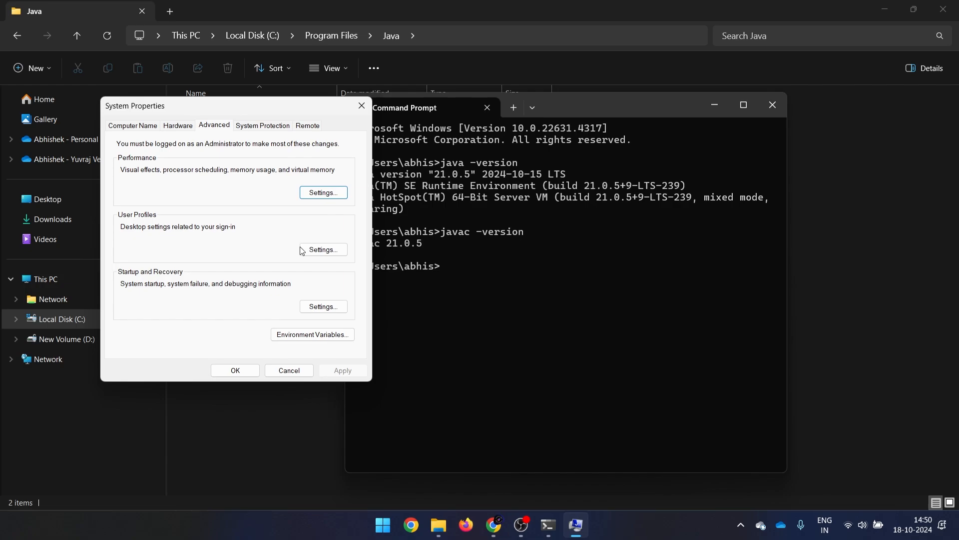
# - Bring up the Environment Variables window from System Properties' Advanced tab
pyautogui.click(312, 333)
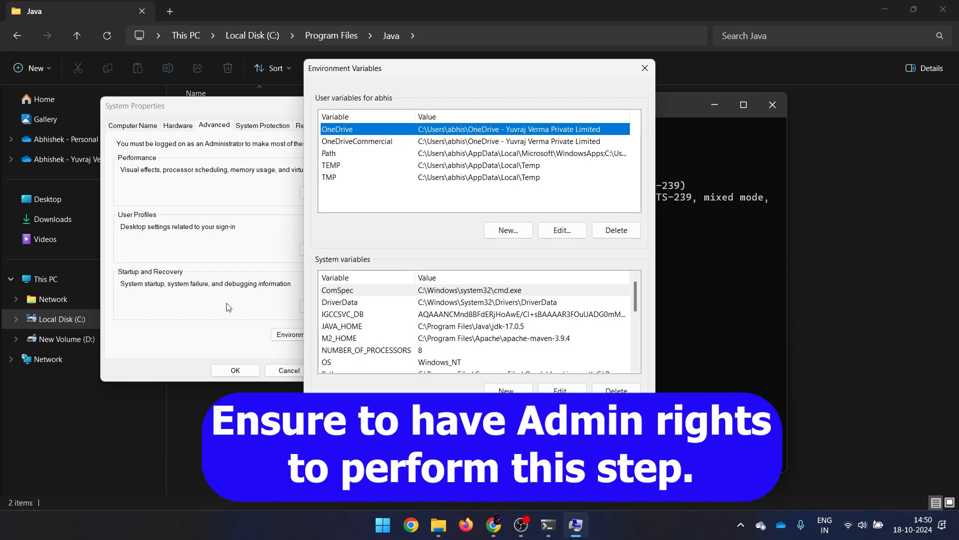
pyautogui.moveTo(520, 272)
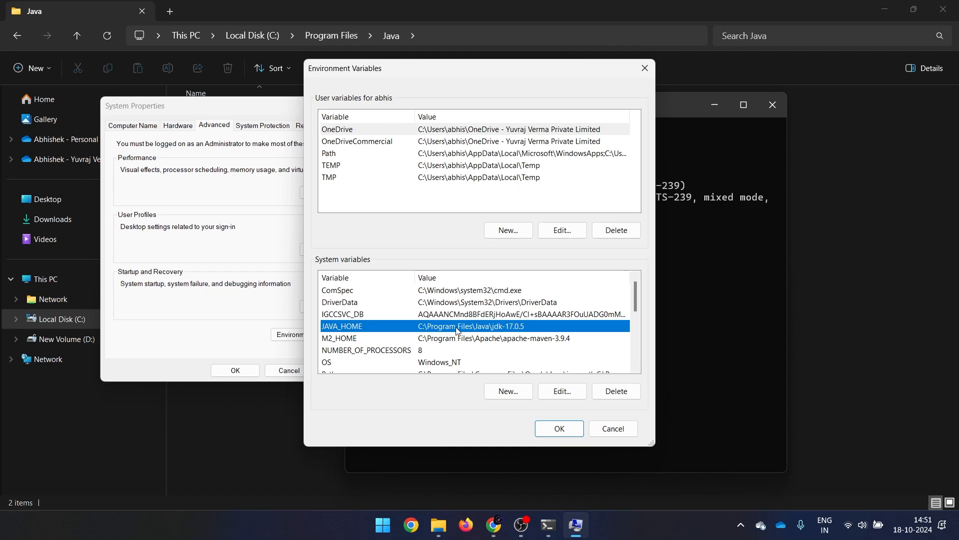
pyautogui.moveTo(458, 332)
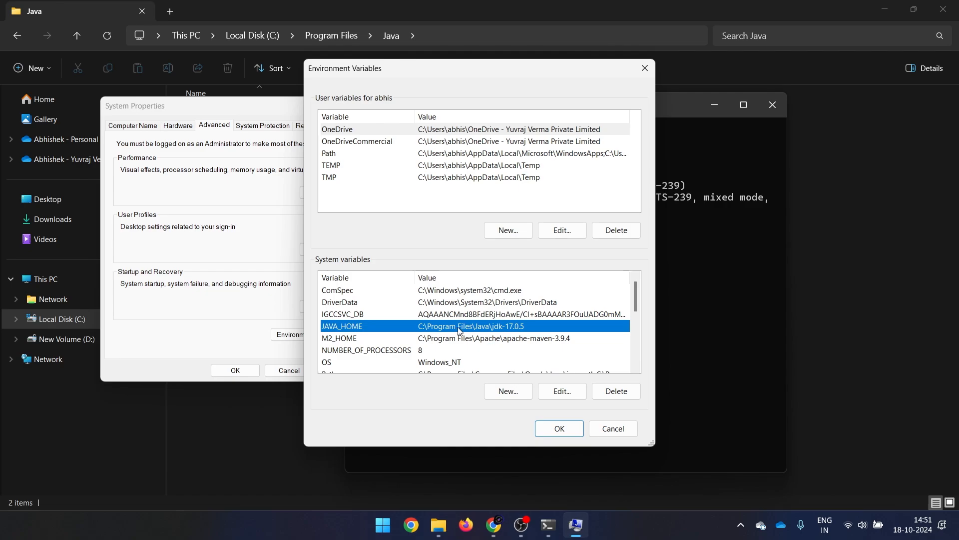
pyautogui.moveTo(249, 419)
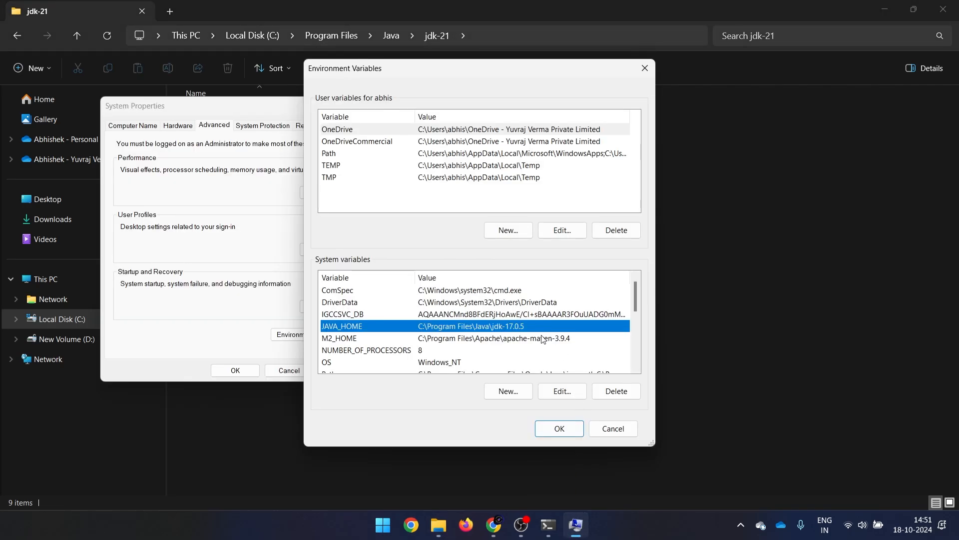
# - Change JAVA_HOME's value from the jdk-17.0.5 path to C:\Program Files\Java\jdk-21
pyautogui.click(561, 390)
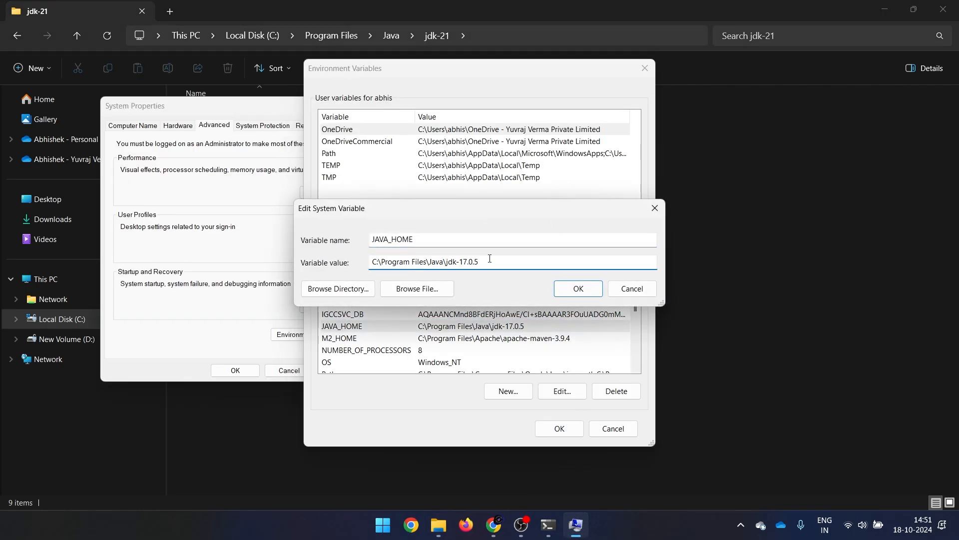
pyautogui.tripleClick(424, 261)
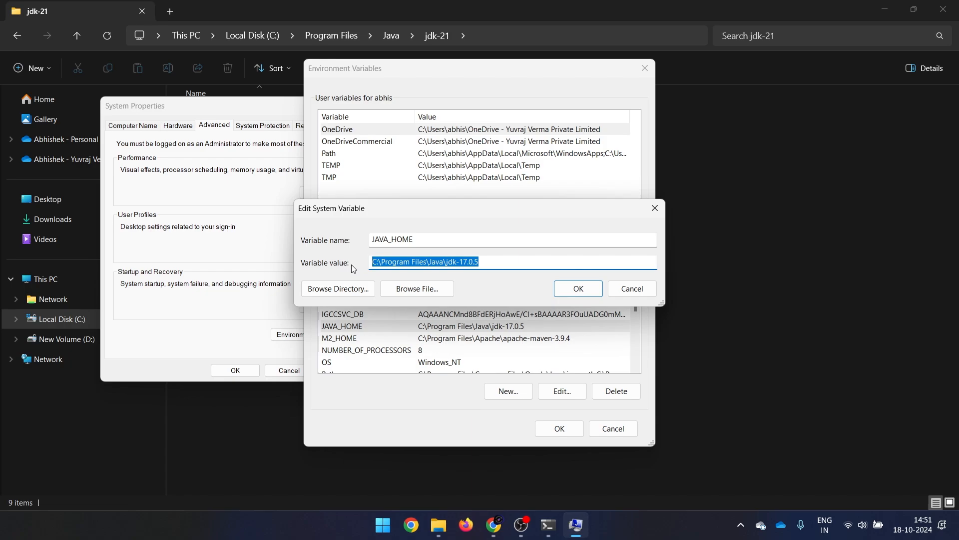
pyautogui.write('C:\\Program Files\\Java\\jdk-21')
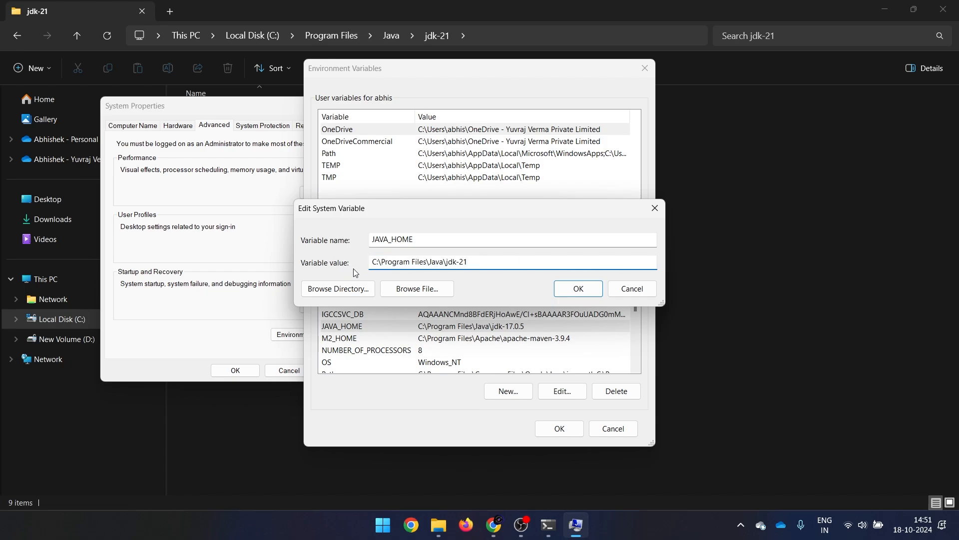
pyautogui.click(512, 262)
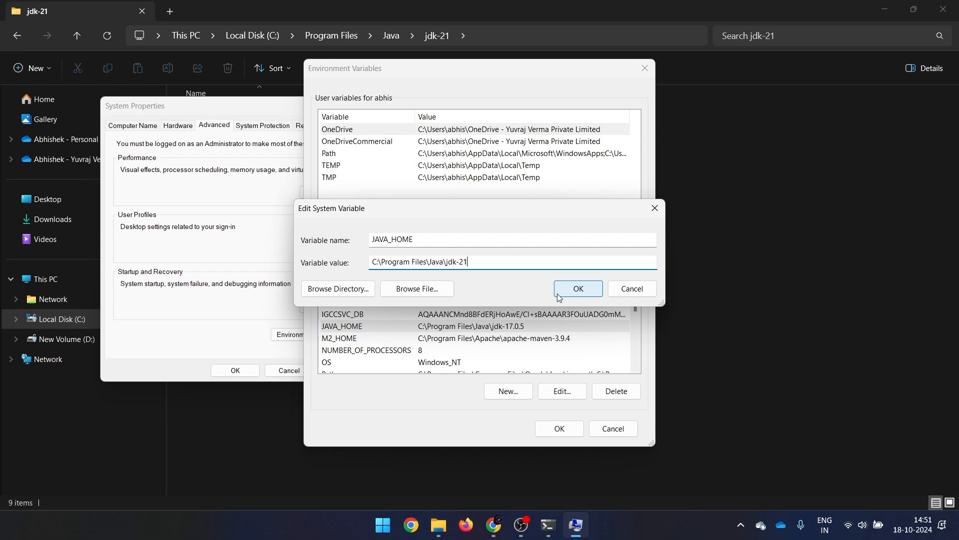
pyautogui.click(576, 288)
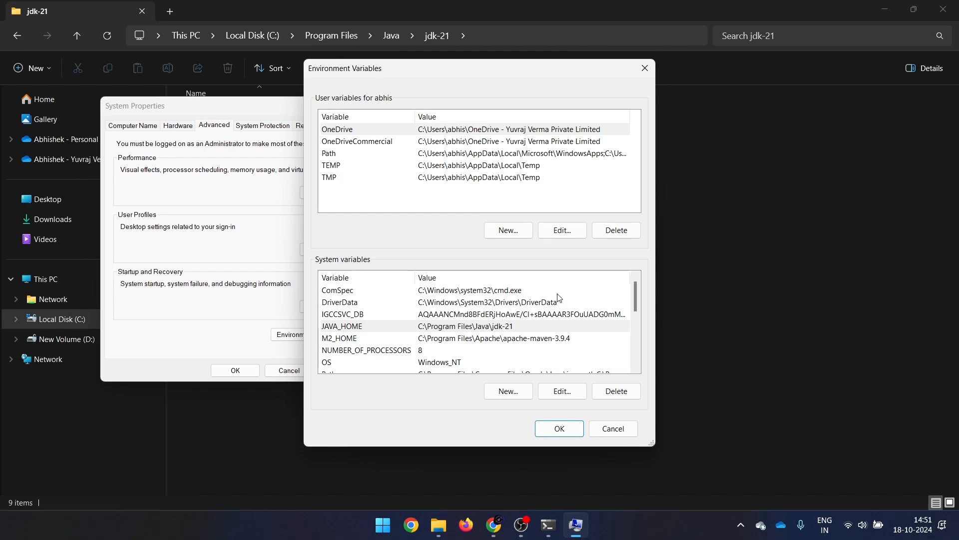
# - Select the system Path variable and bring up its entry list for editing
pyautogui.scroll(-3)
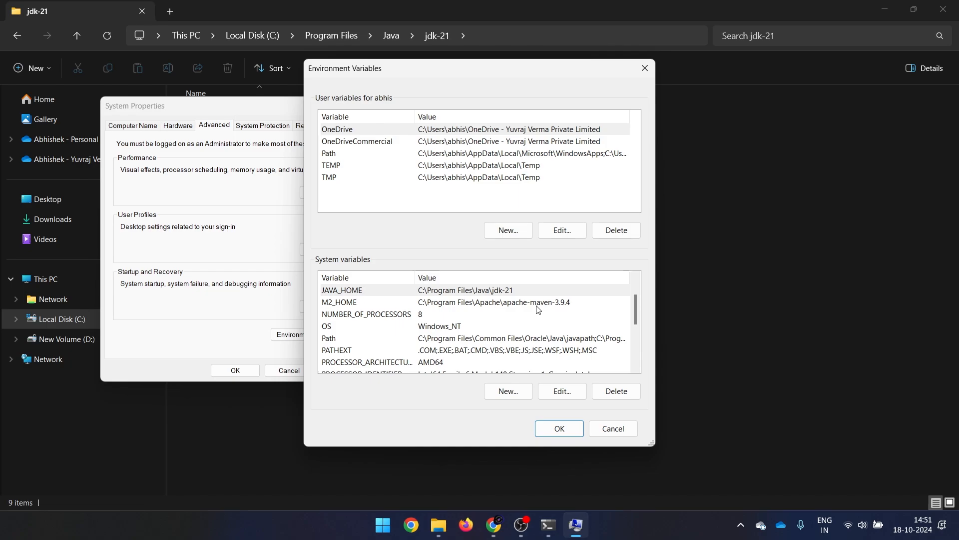
pyautogui.click(507, 391)
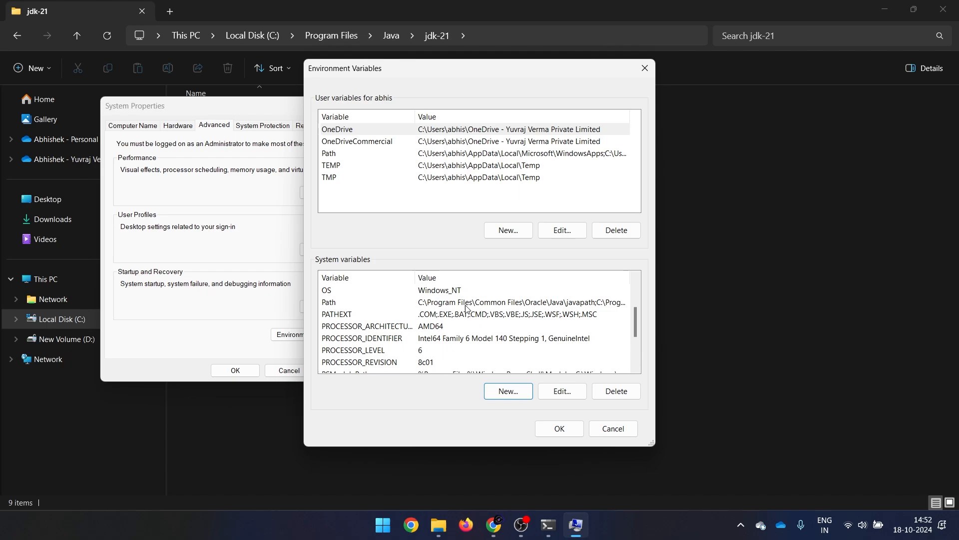
pyautogui.click(560, 394)
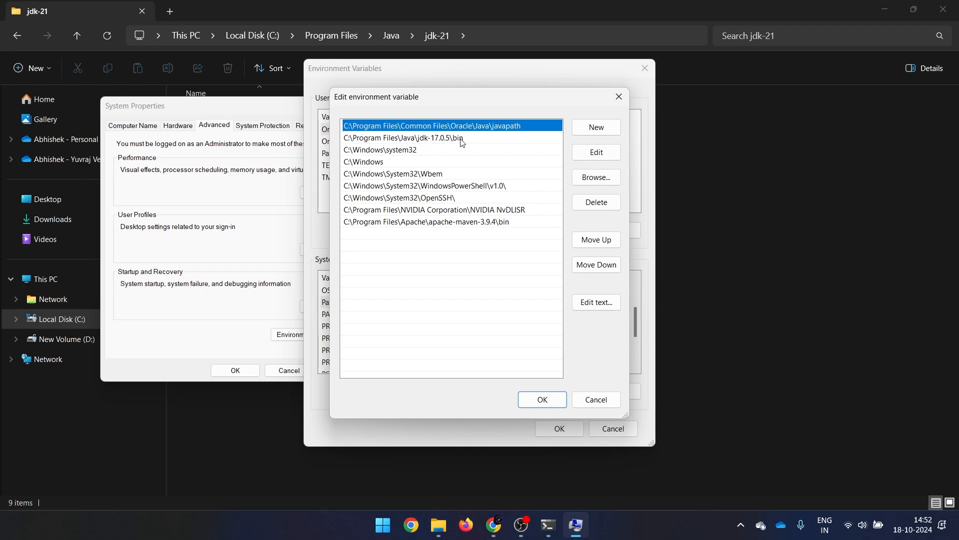
# - Edit the jdk-17.0.5\bin Path entry to read C:\Program Files\Java\jdk-21\bin
pyautogui.click(404, 138)
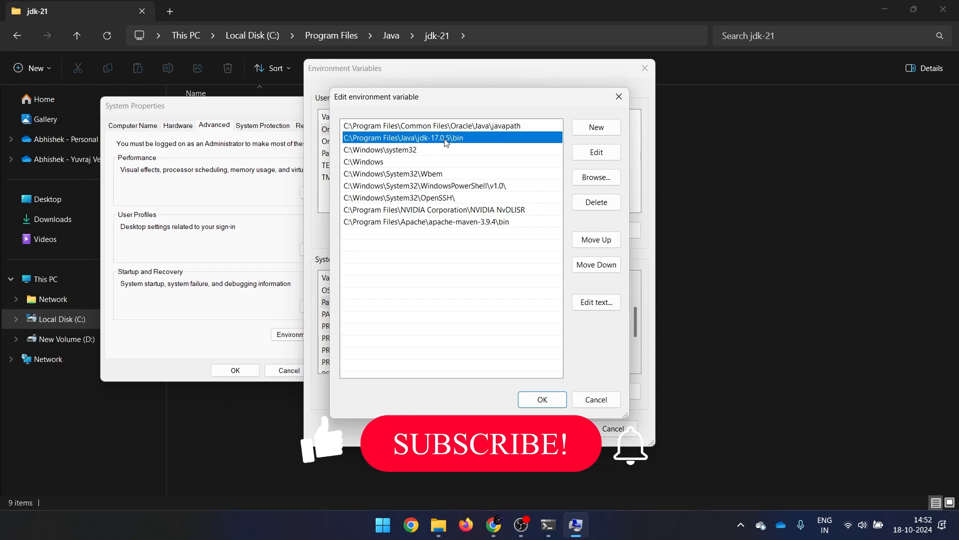
pyautogui.doubleClick(404, 138)
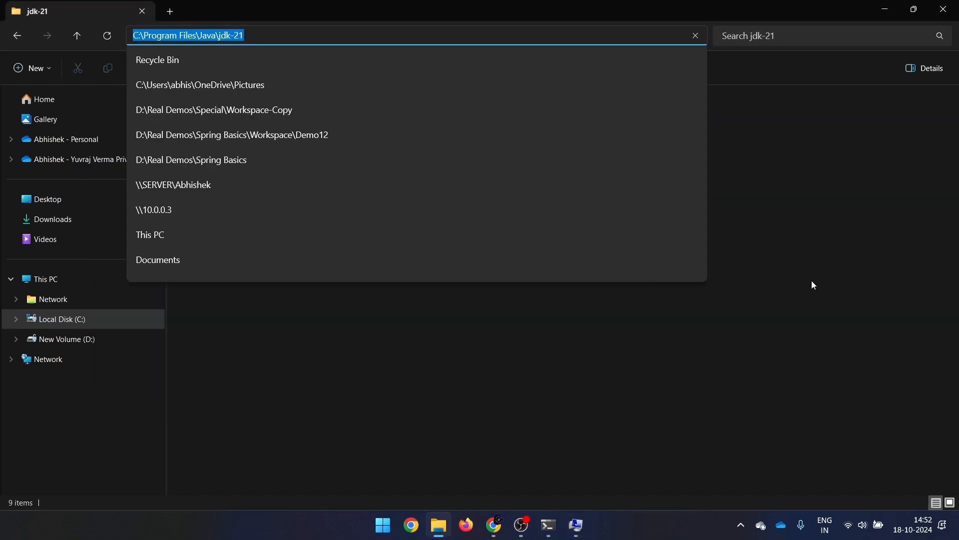
pyautogui.press('Enter')
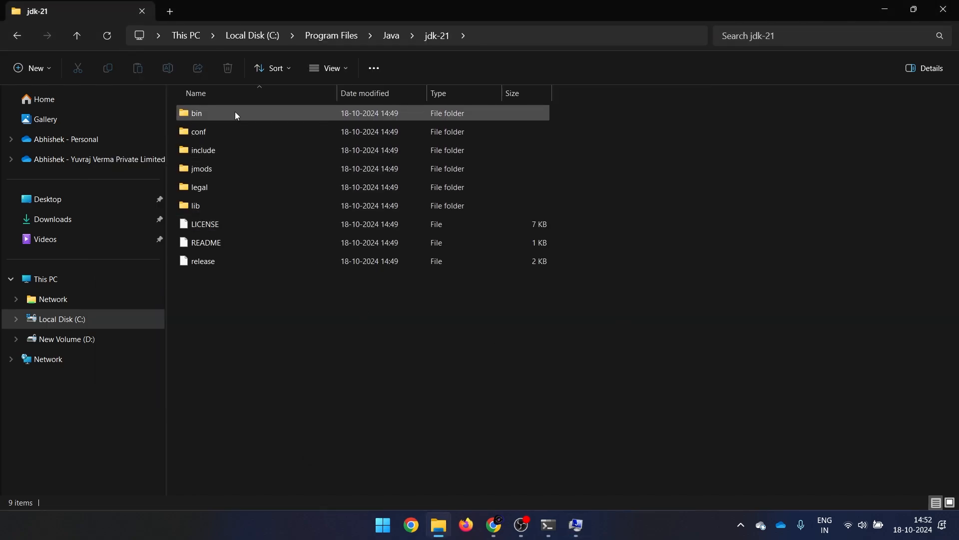
pyautogui.doubleClick(197, 113)
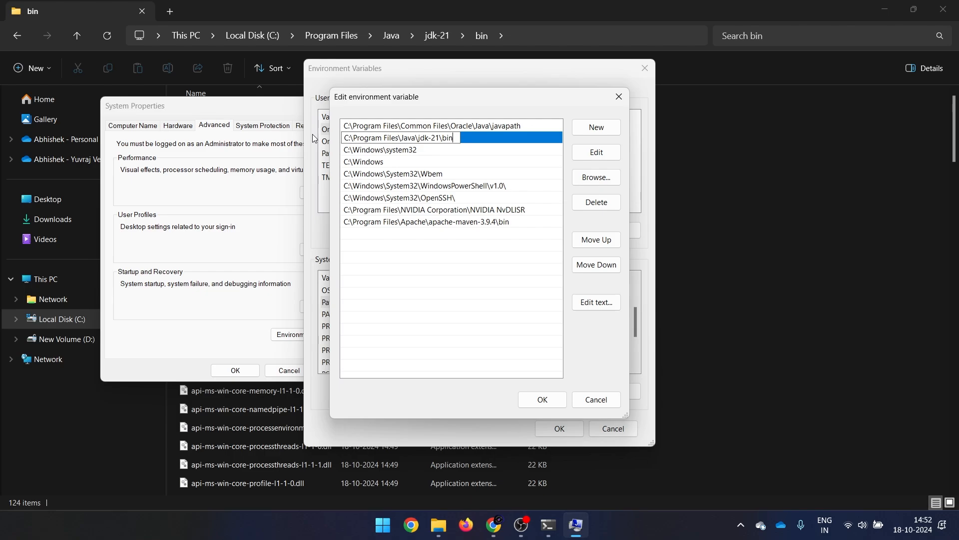
pyautogui.moveTo(478, 100)
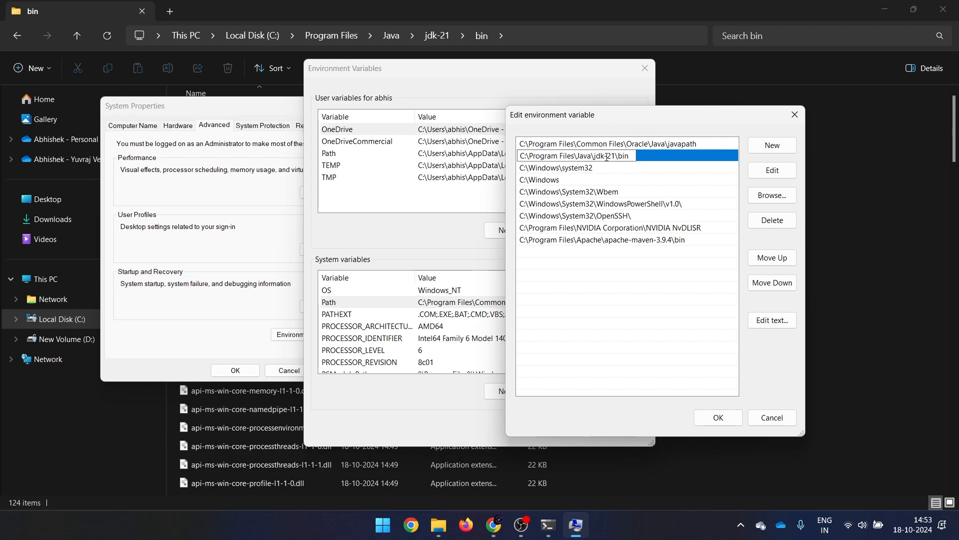
# - Rewrite that Path entry as %JAVA_HOME%\bin and confirm the Path edit
pyautogui.doubleClick(563, 156)
pyautogui.write('%JAVA%')
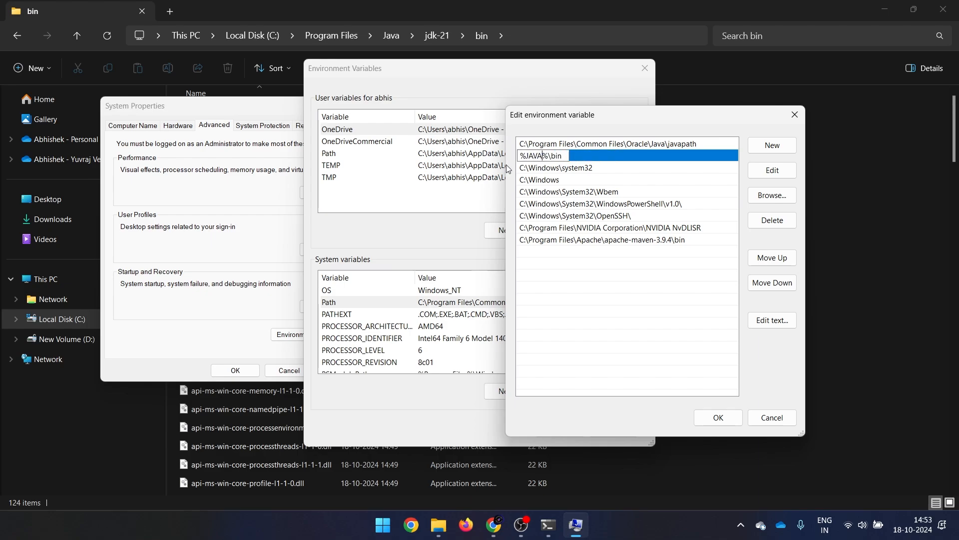
pyautogui.write('_HOME')
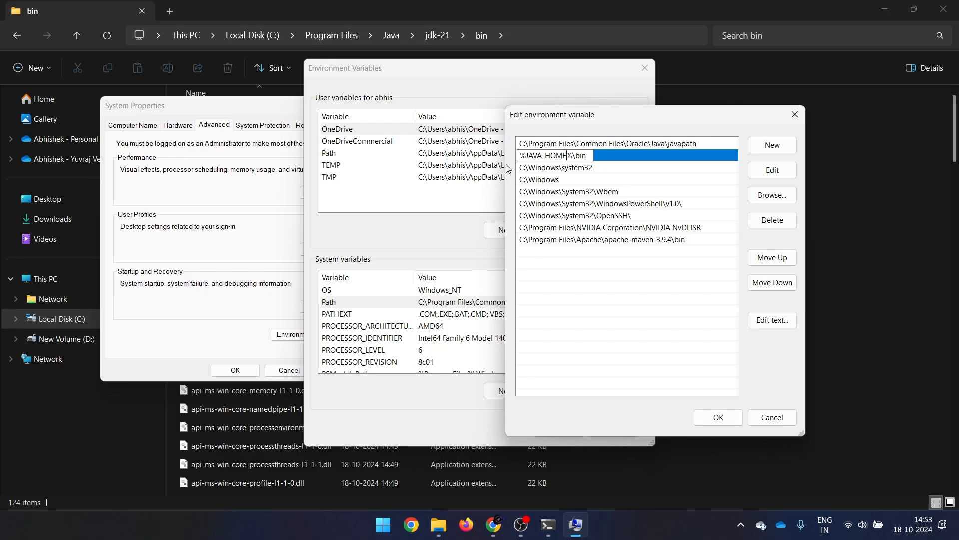
pyautogui.moveTo(527, 176)
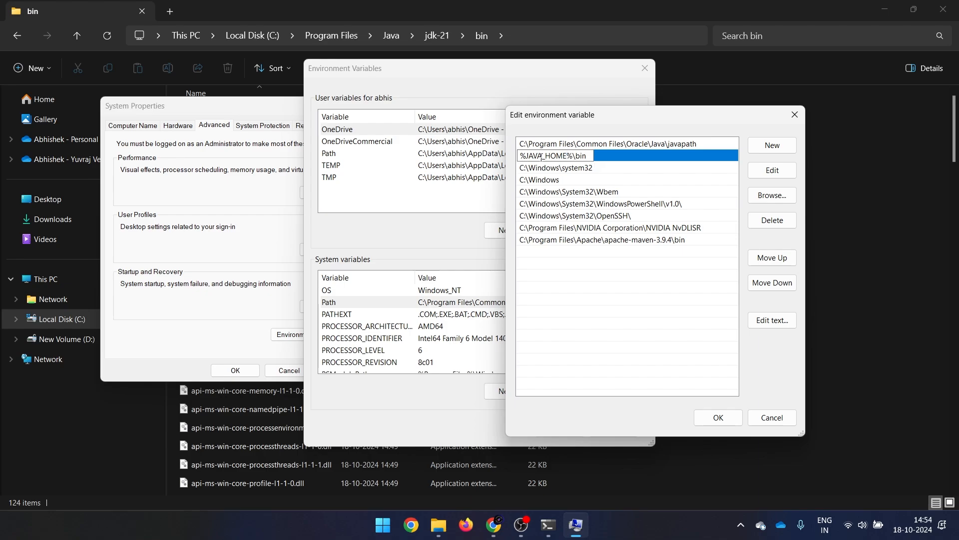
pyautogui.click(717, 417)
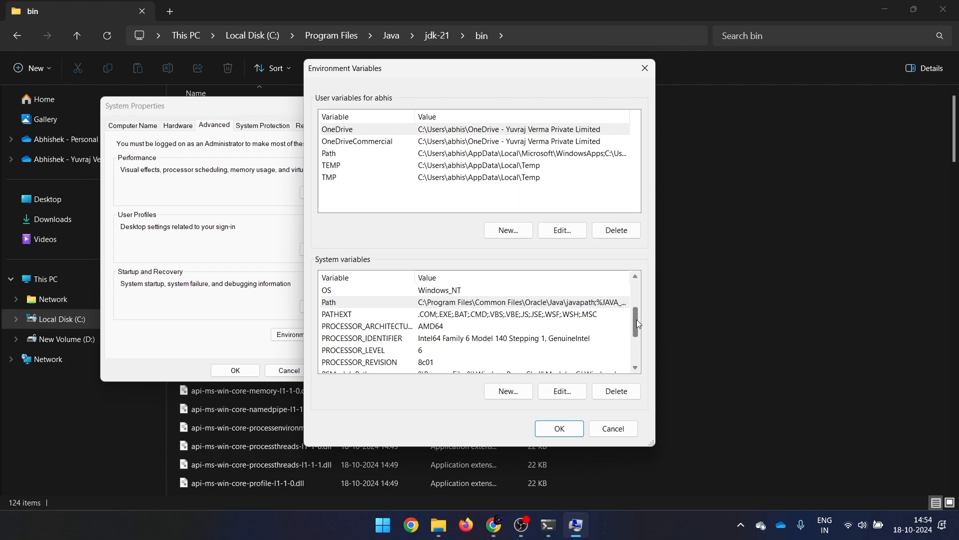
# - Confirm Environment Variables and System Properties, then bring up Start search
pyautogui.scroll(-3)
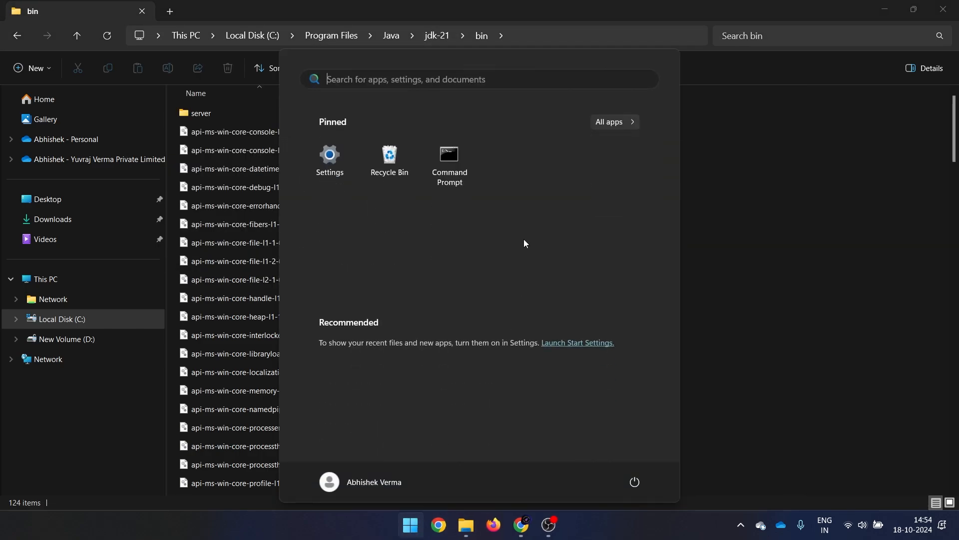
# - In a new Command Prompt, run java -version and javac -version, both reporting 21.0.5
pyautogui.click(448, 158)
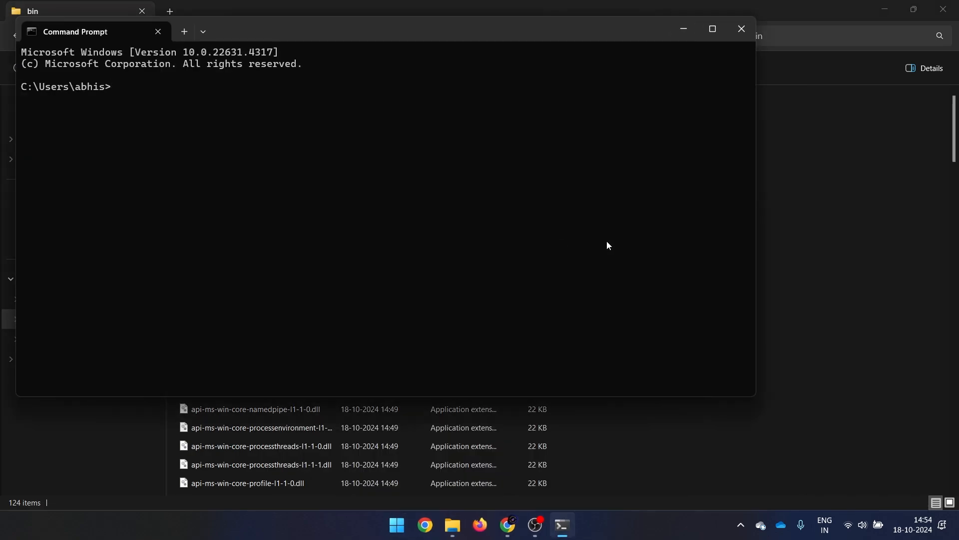
pyautogui.write('java -')
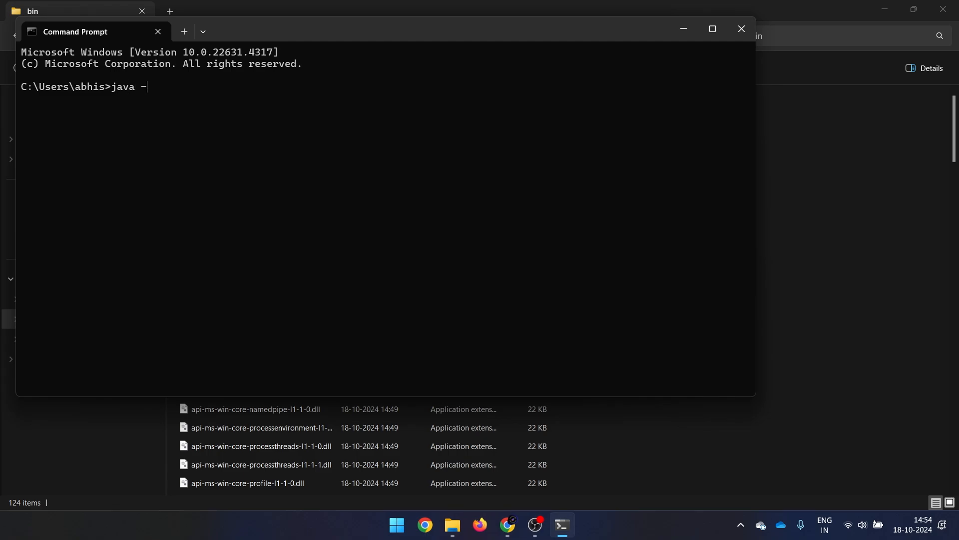
pyautogui.write('version')
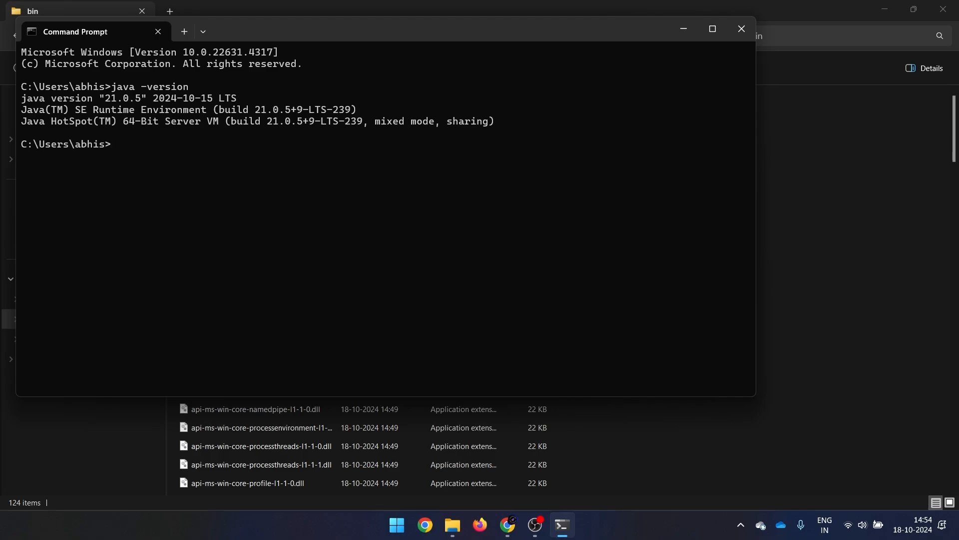
pyautogui.write('java')
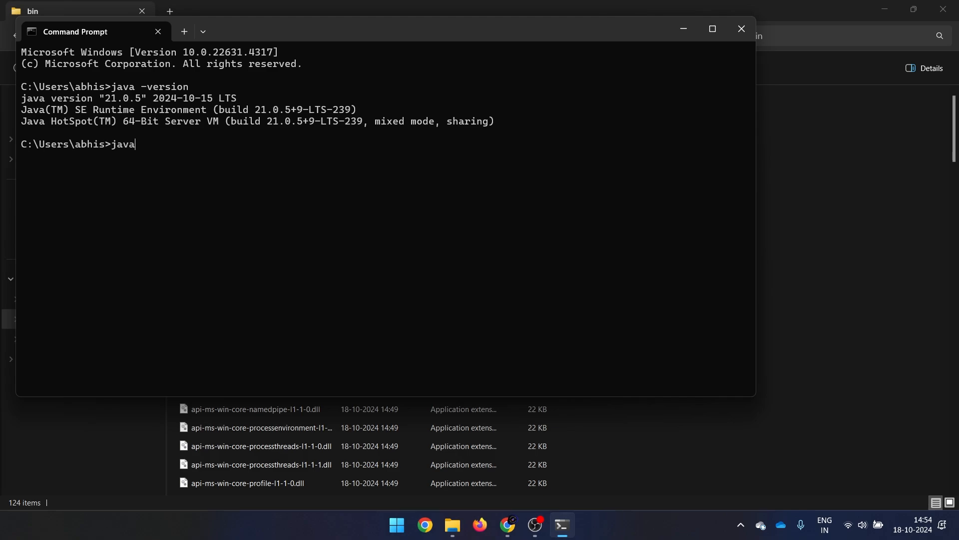
pyautogui.write('c -version')
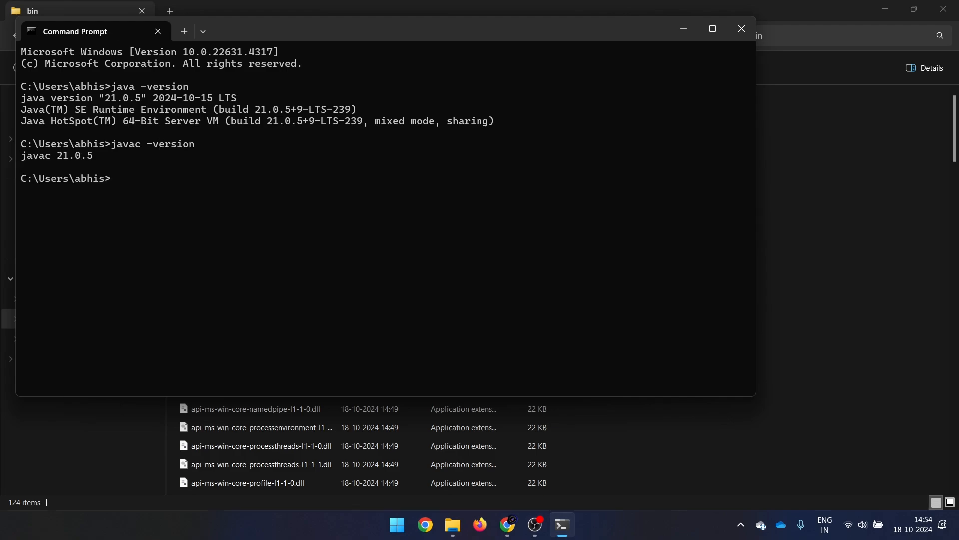
# - Run echo JAVA_HOME, which prints the literal name, then begin echo %JAVA_HOME%
pyautogui.write('echo')
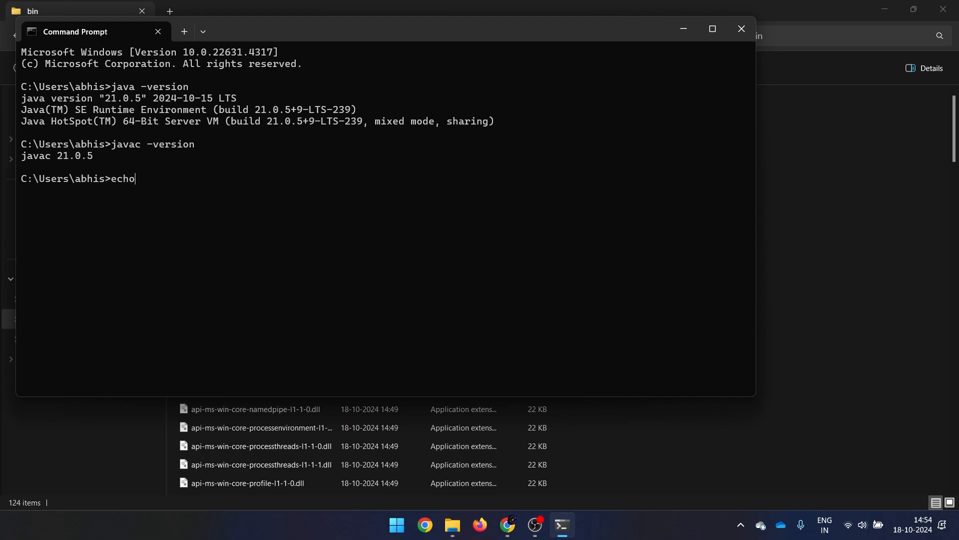
pyautogui.write('JAVA_')
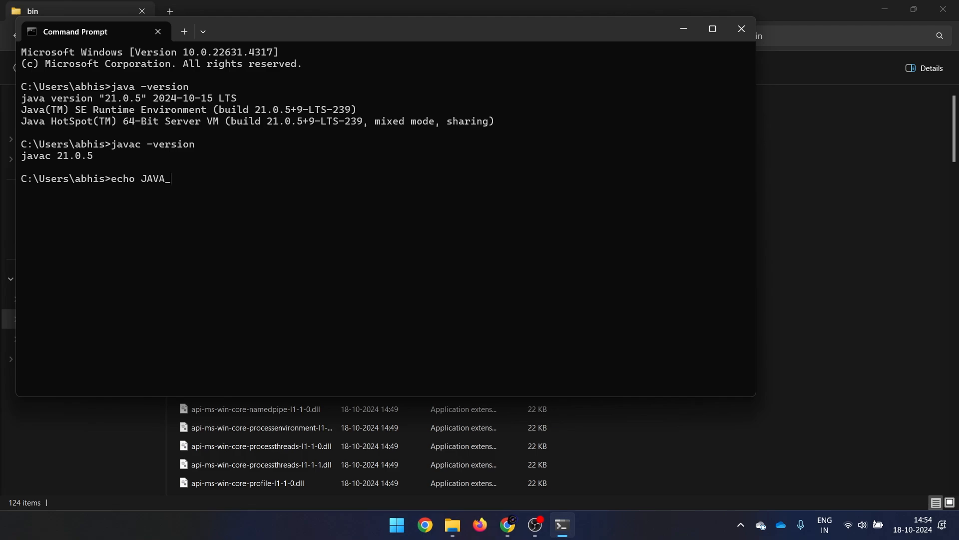
pyautogui.write('HOME')
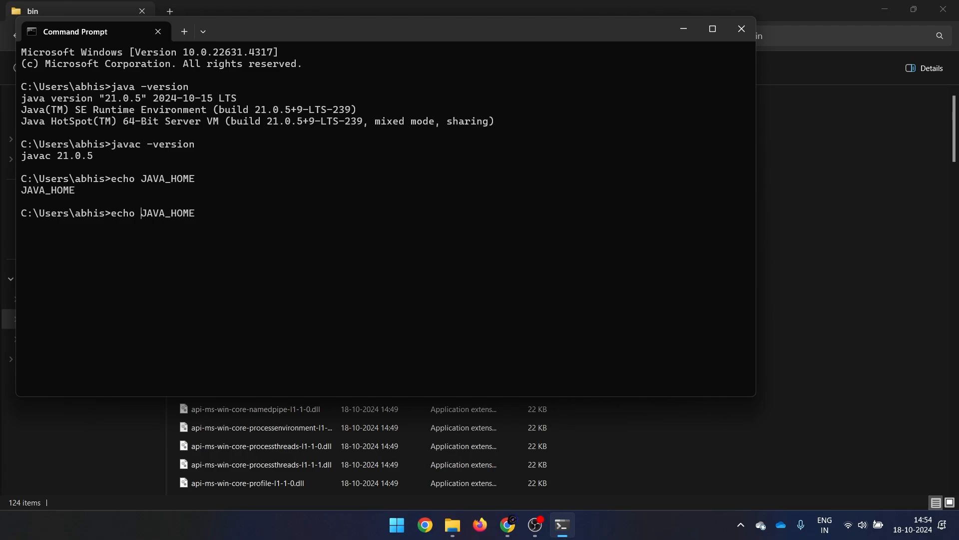
pyautogui.write('%')
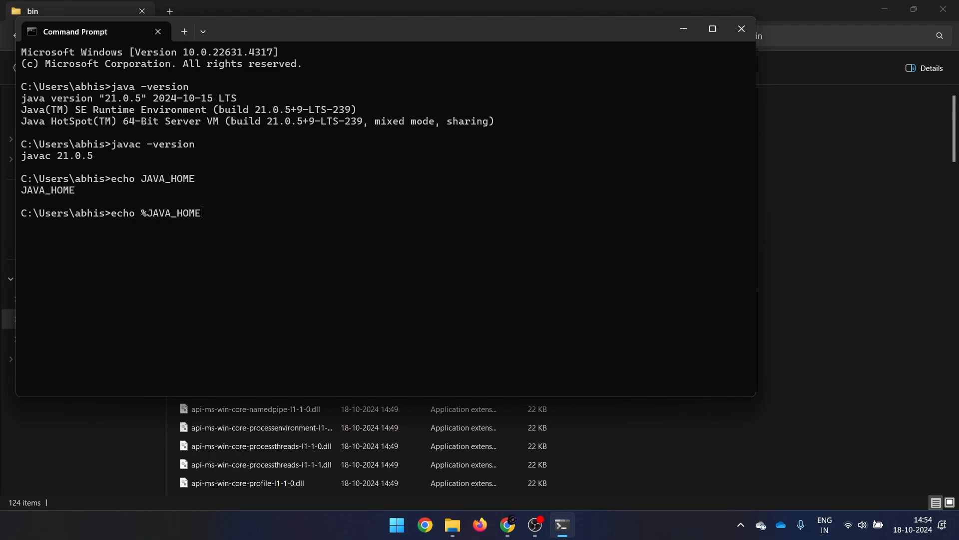